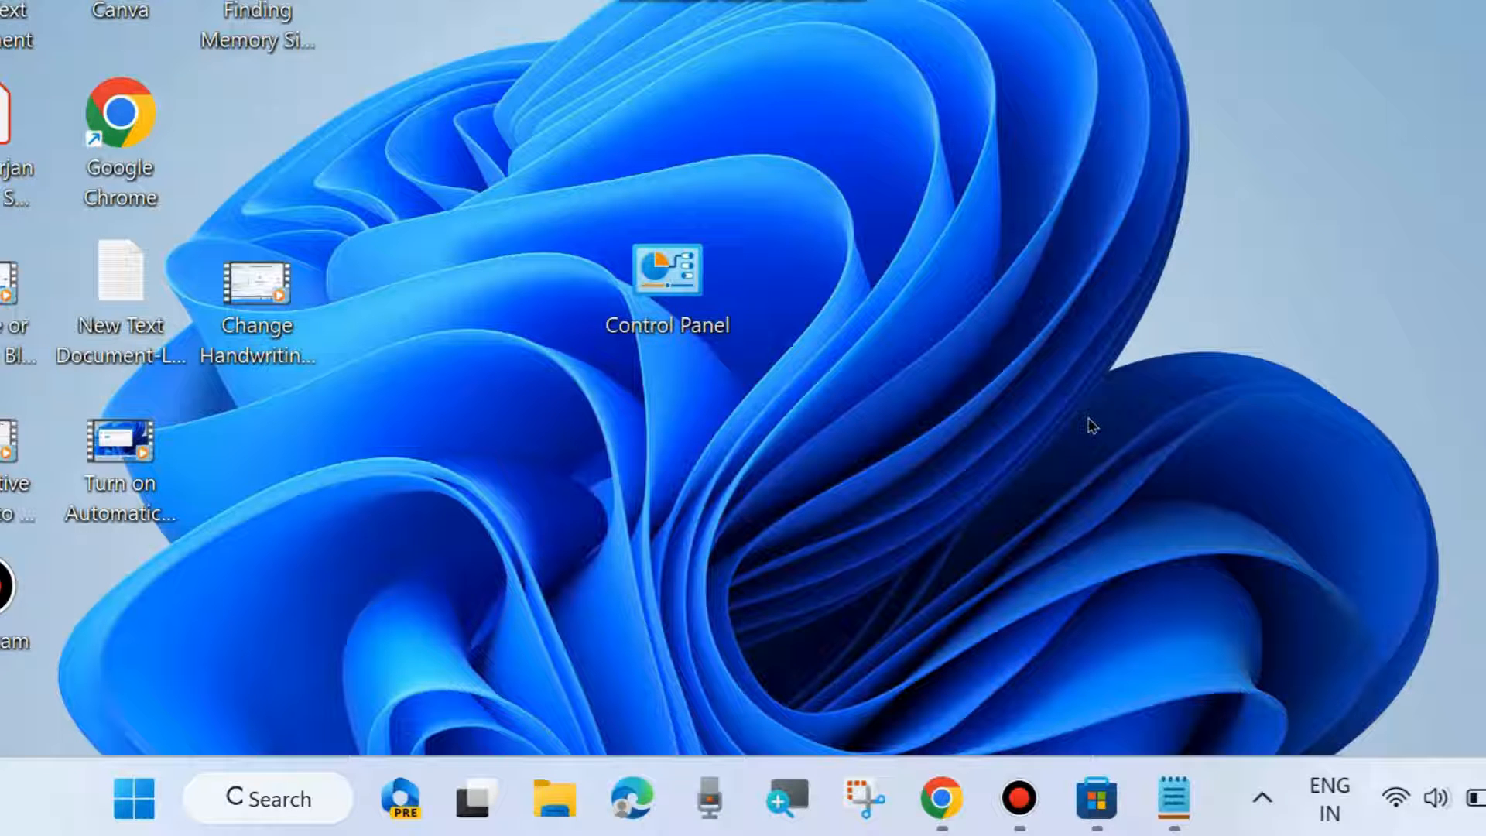
mouse_move(1114, 410)
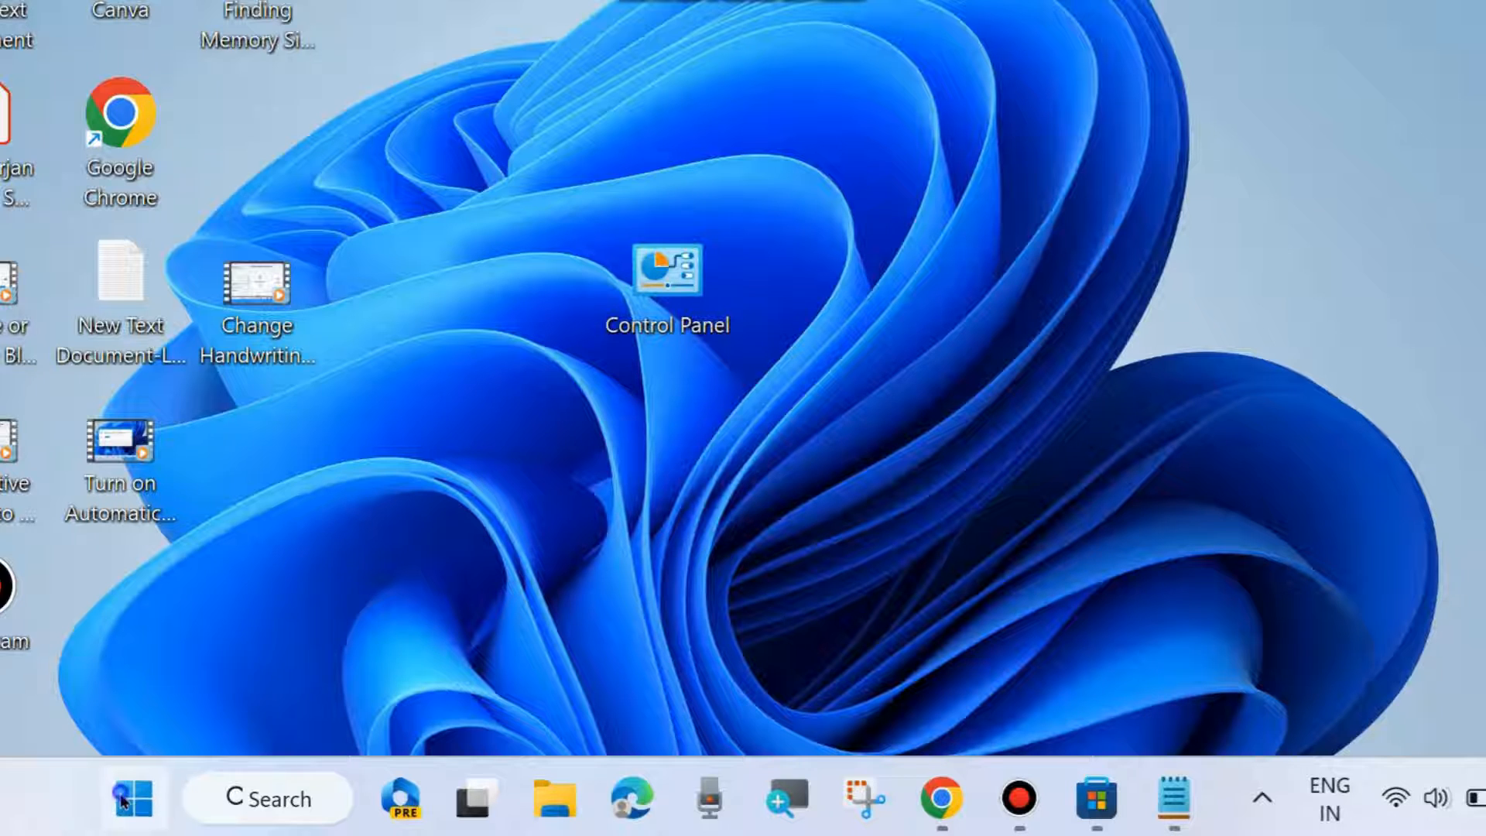
- Reach System Properties' Advanced tab from Settings > System > About's advanced system settings link
double_click(665, 270)
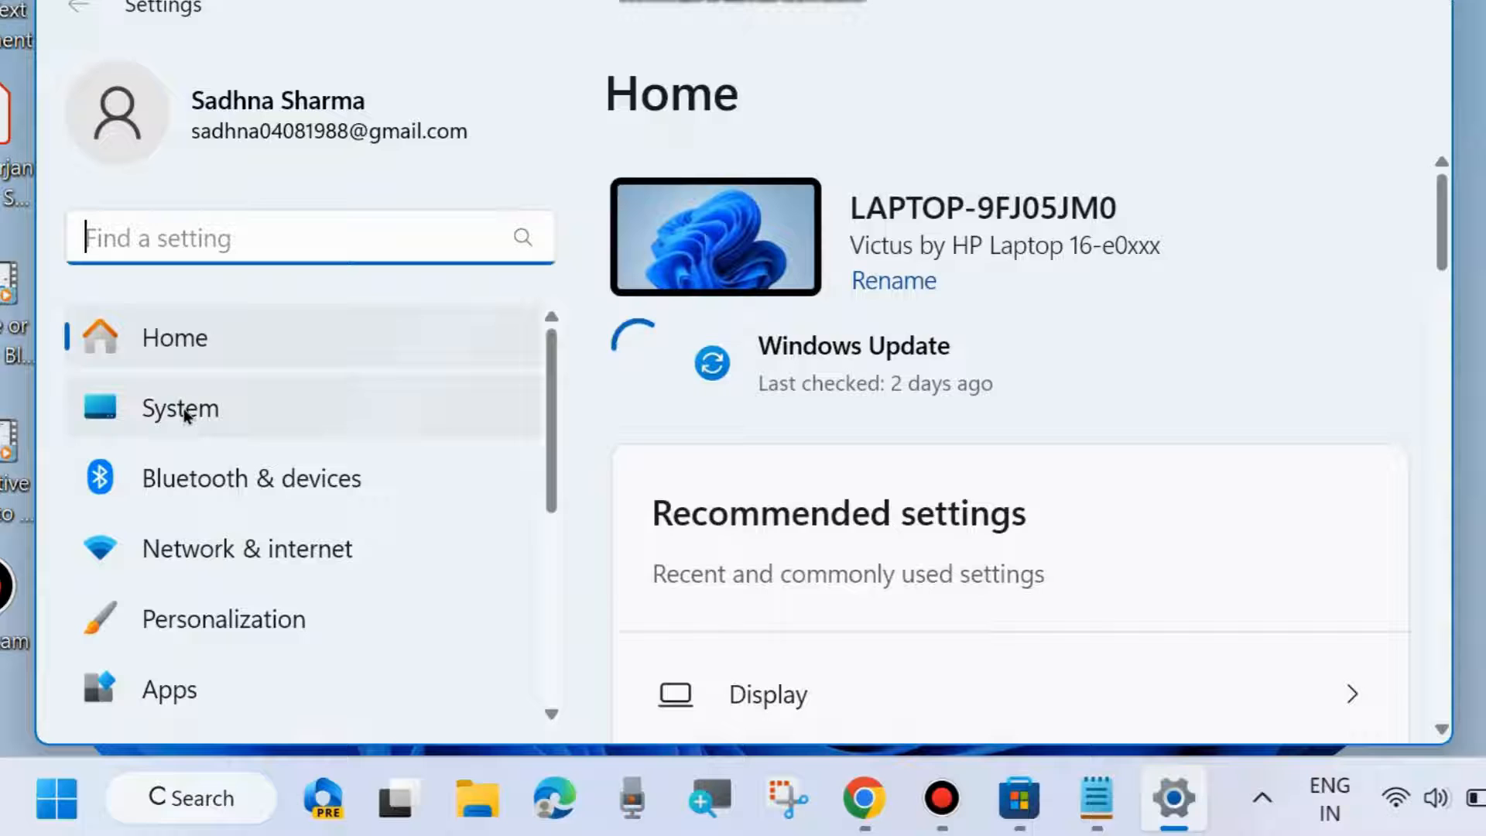
click(179, 407)
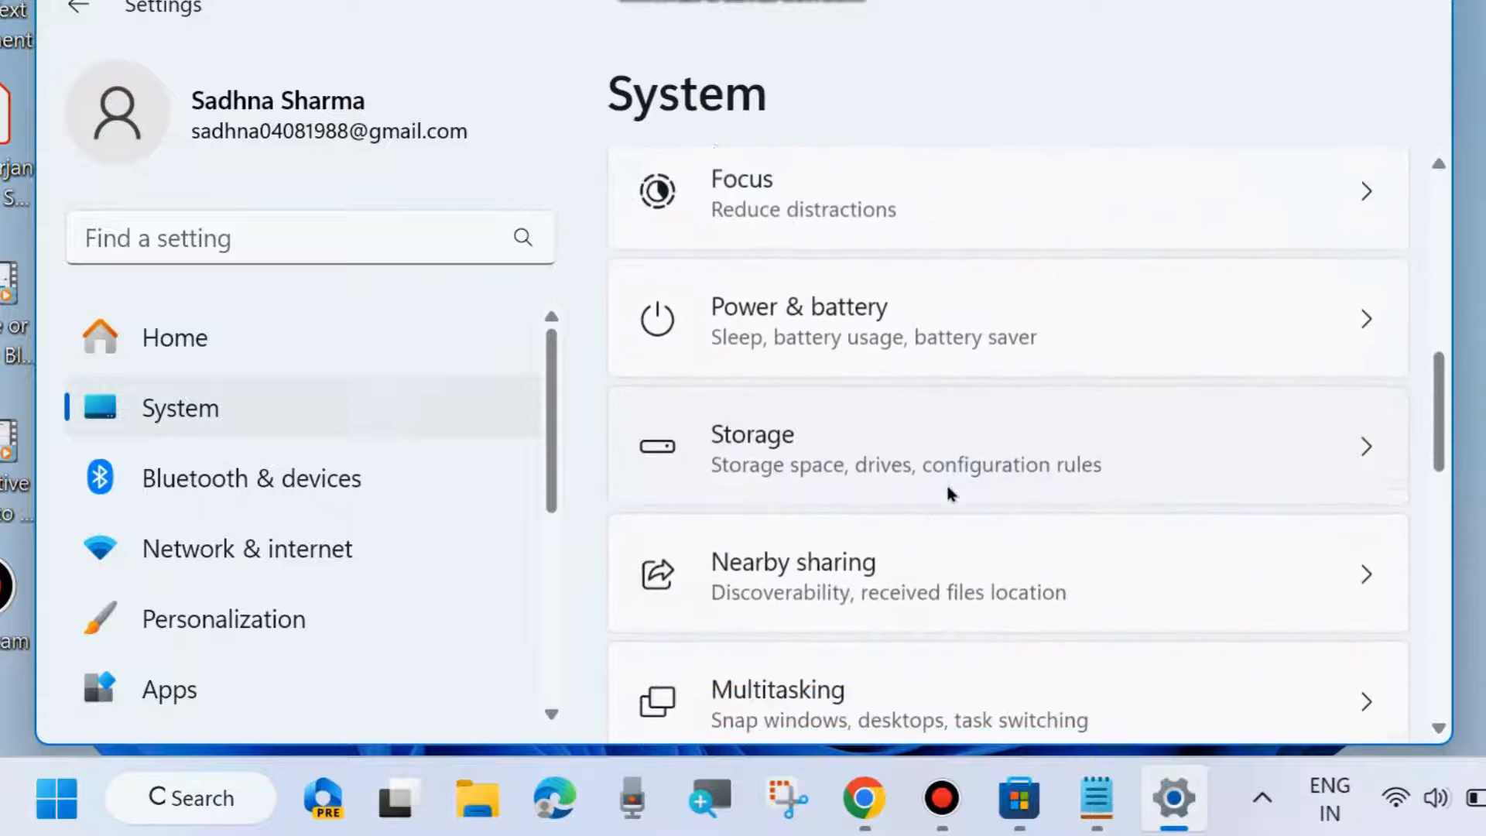
scroll(down, 3)
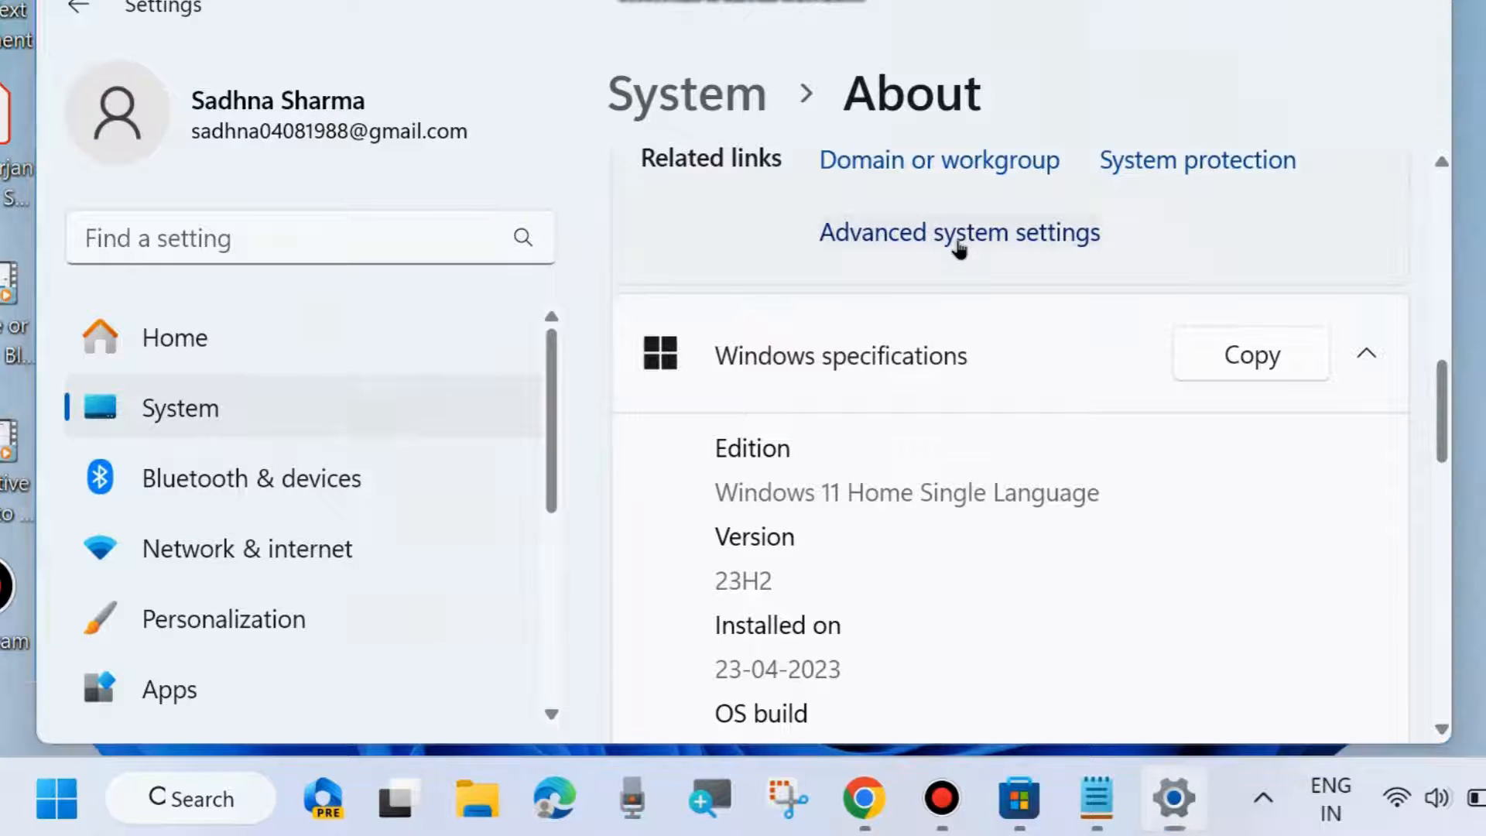
click(957, 232)
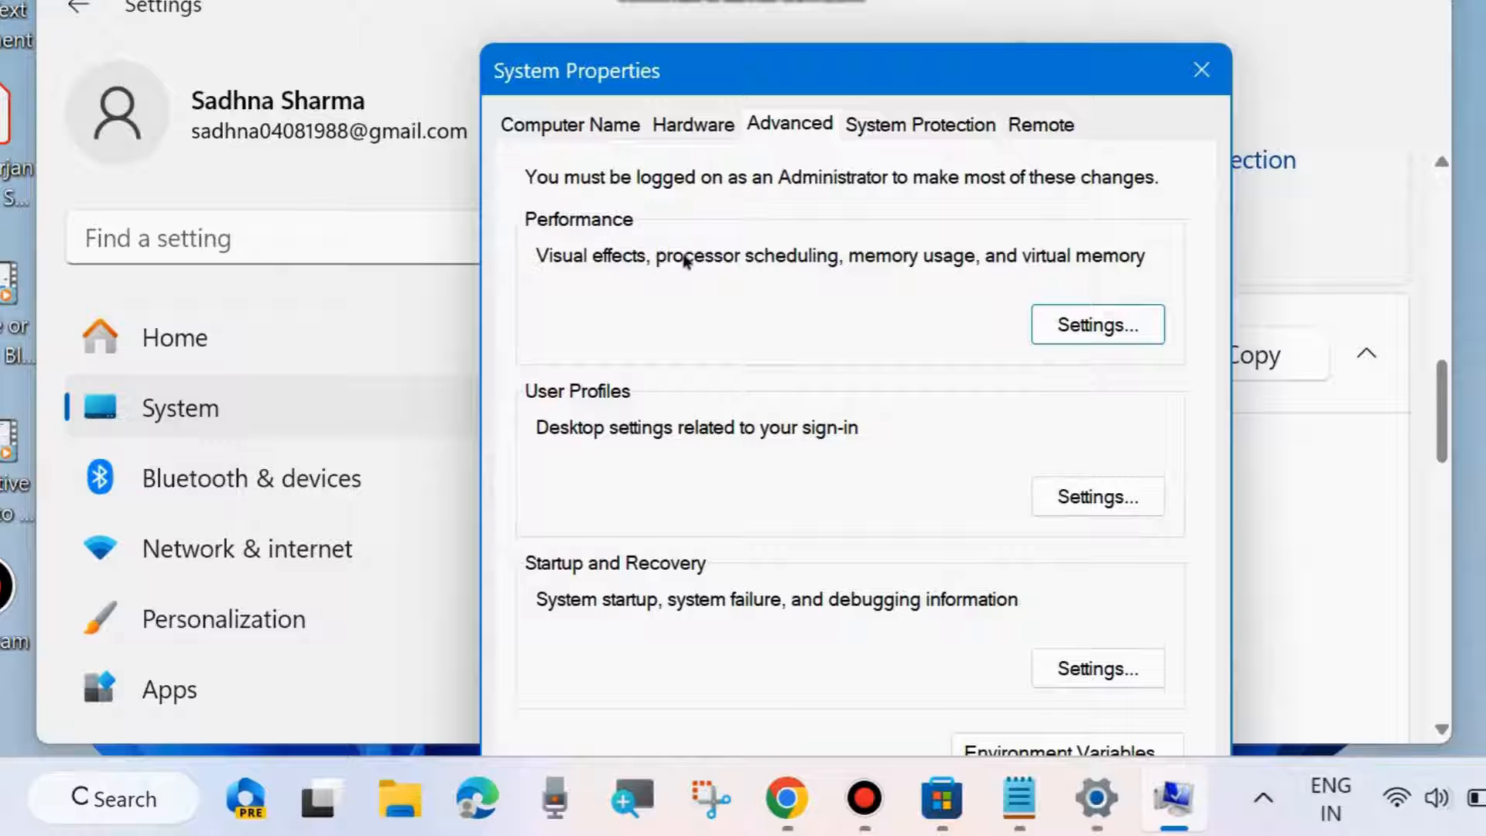
- Show the Performance Options' Visual Effects list with the Custom selection active
click(1097, 324)
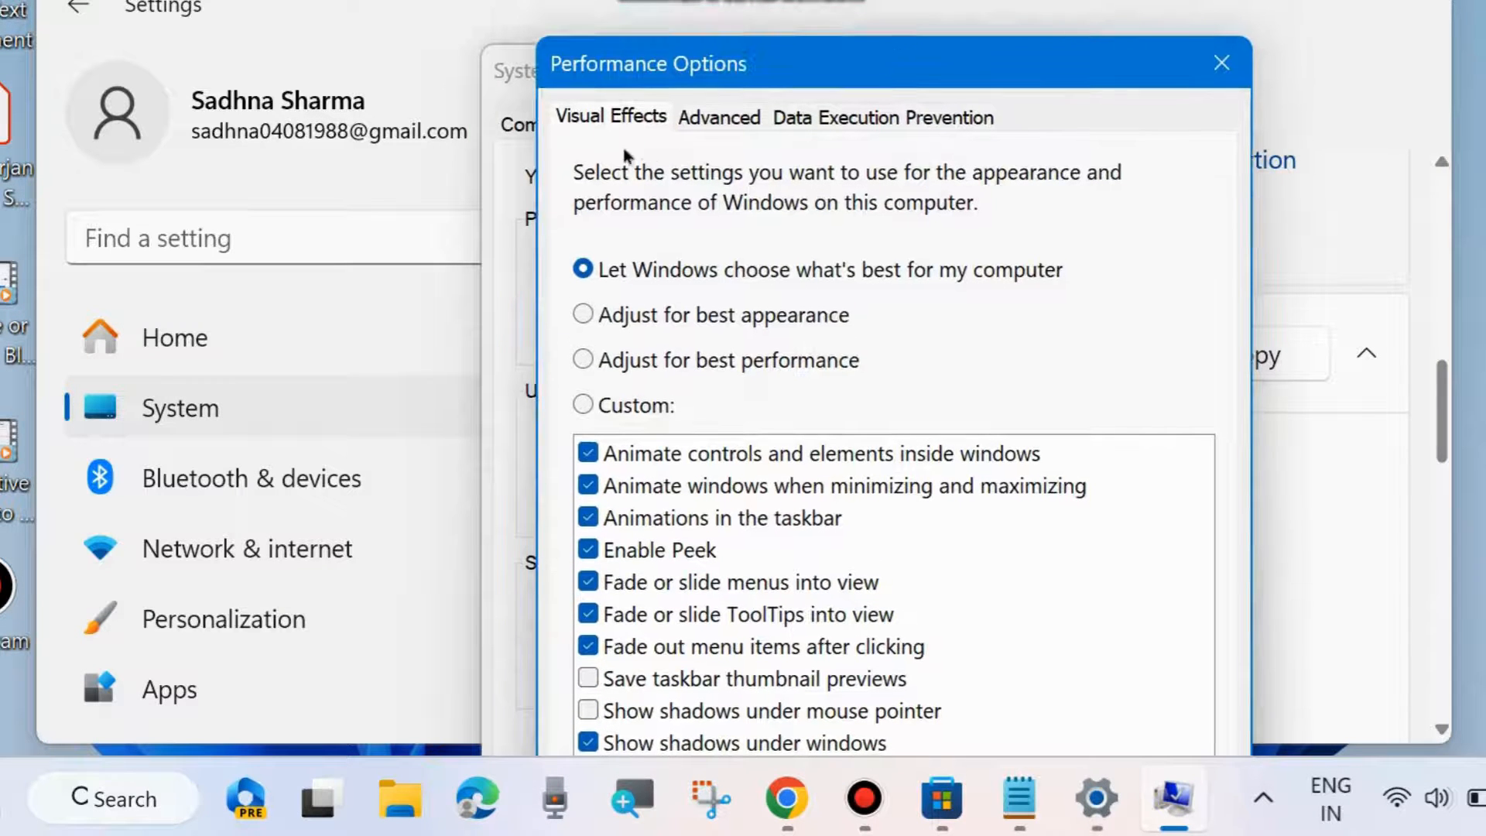
mouse_move(626, 379)
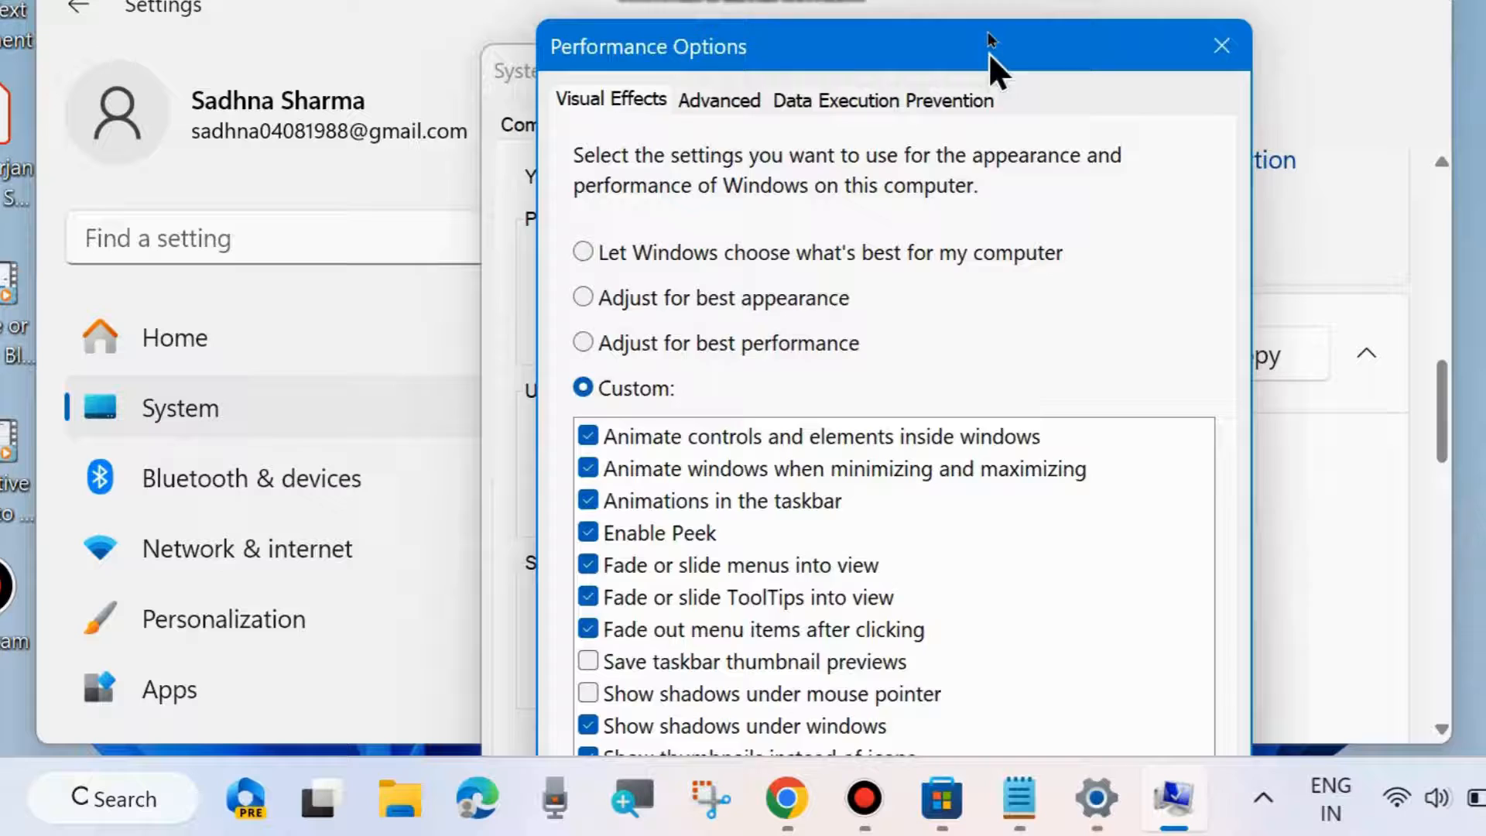
scroll(down, 3)
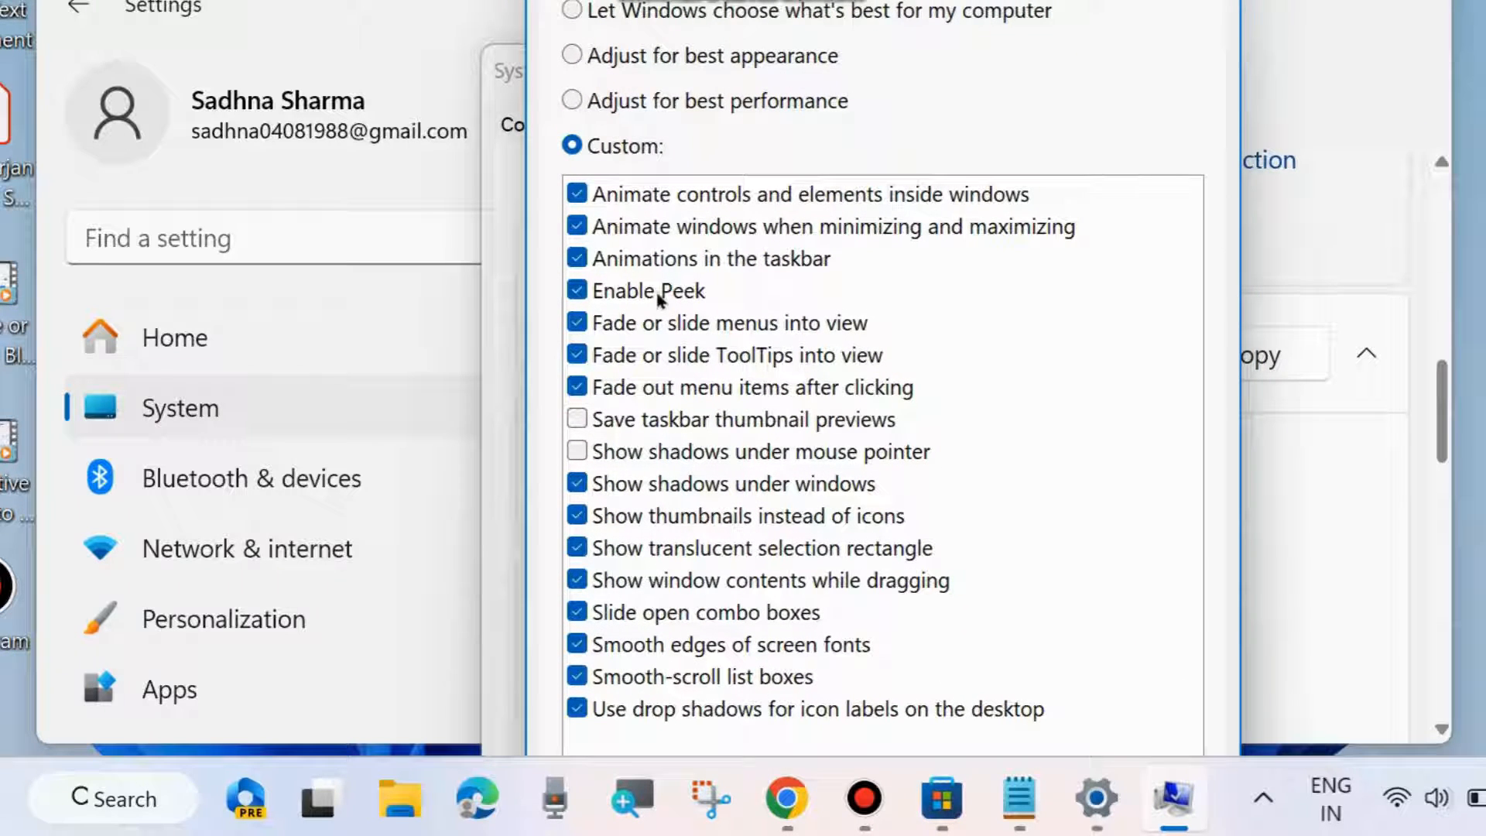
- Turn off the Enable Peek visual effect
click(577, 289)
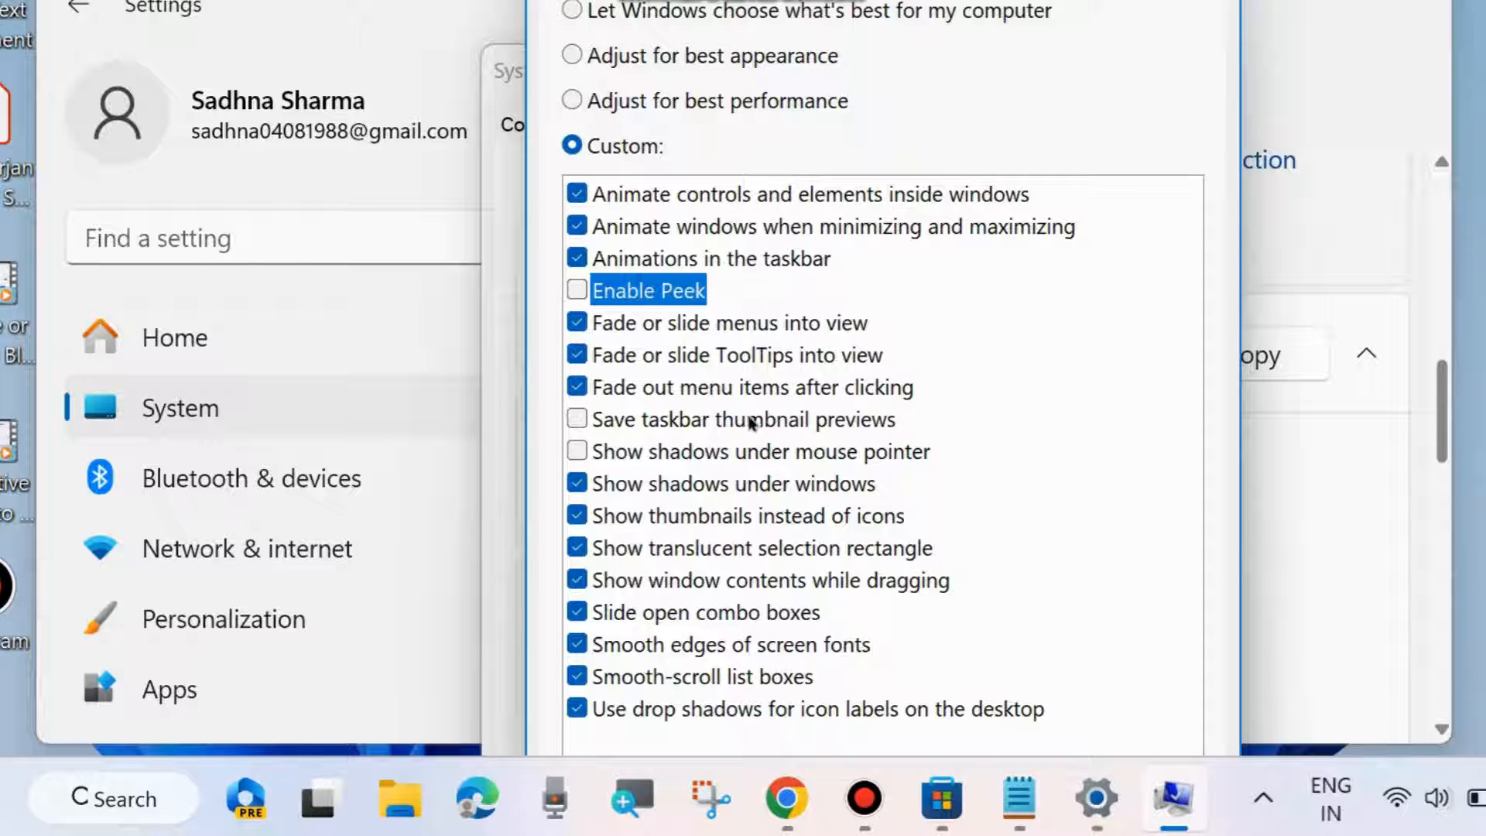
mouse_move(863, 434)
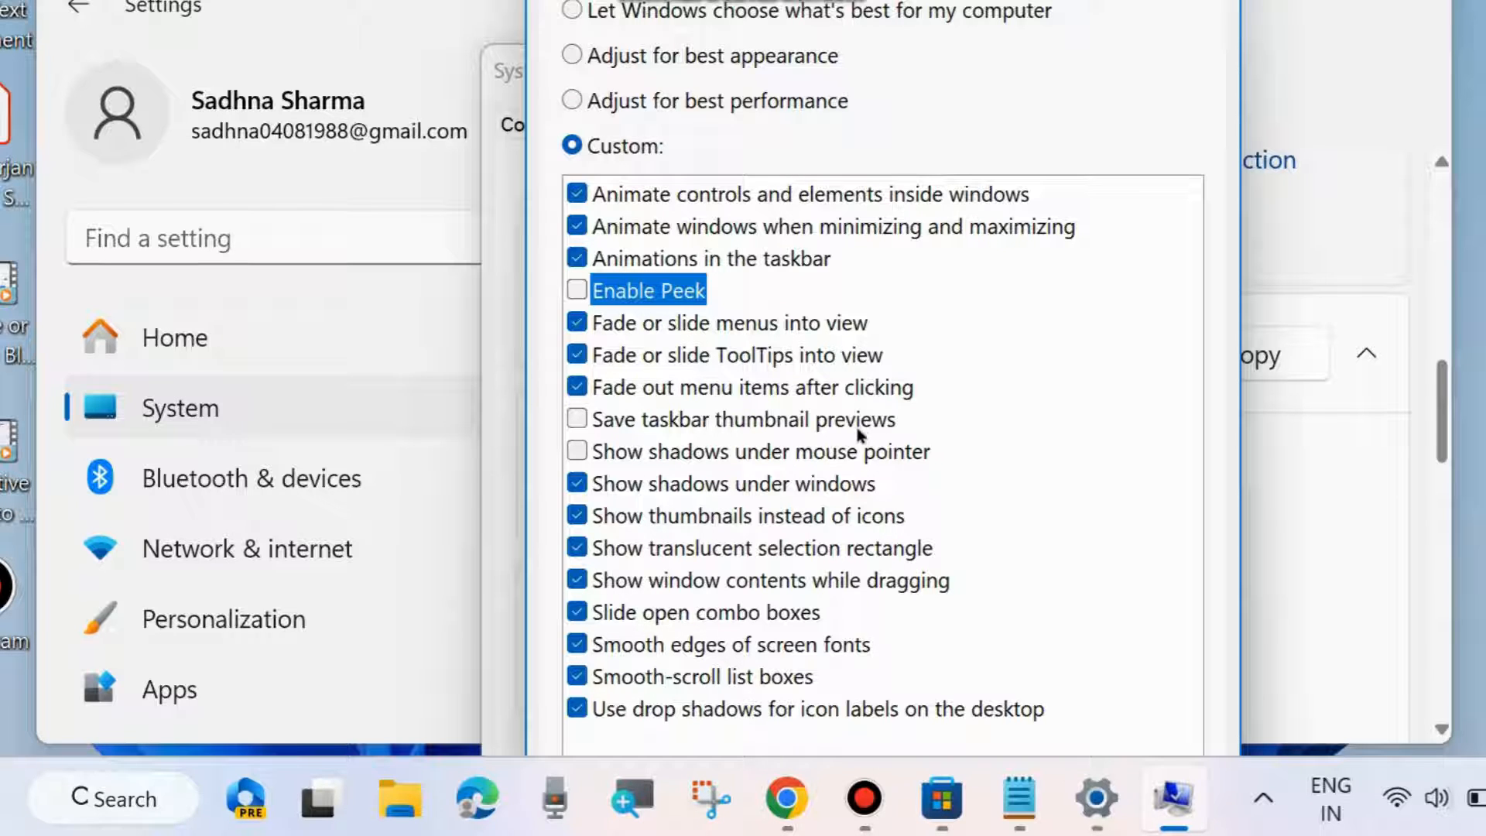
mouse_move(569, 415)
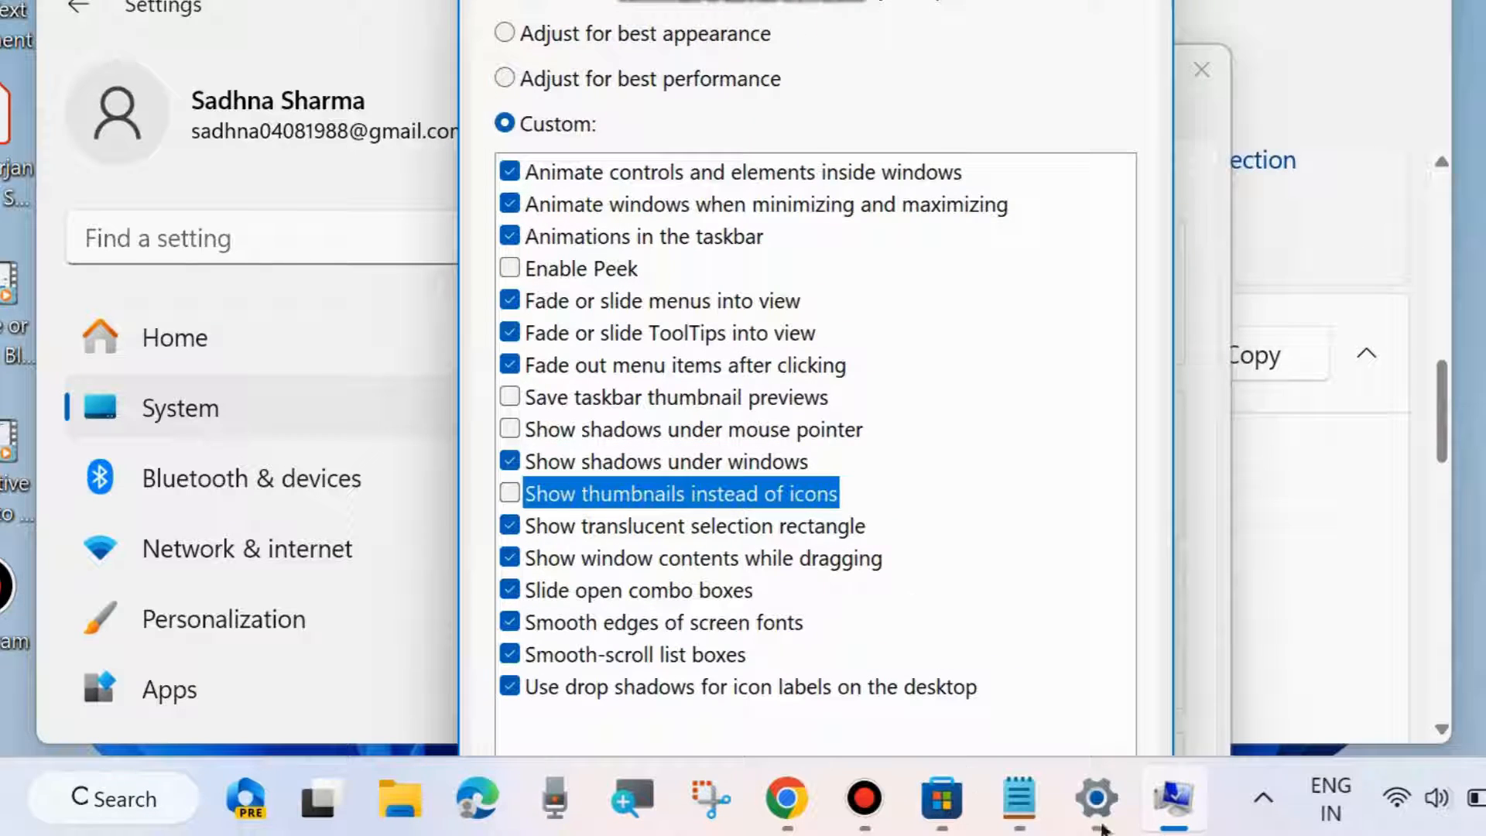
mouse_move(1096, 799)
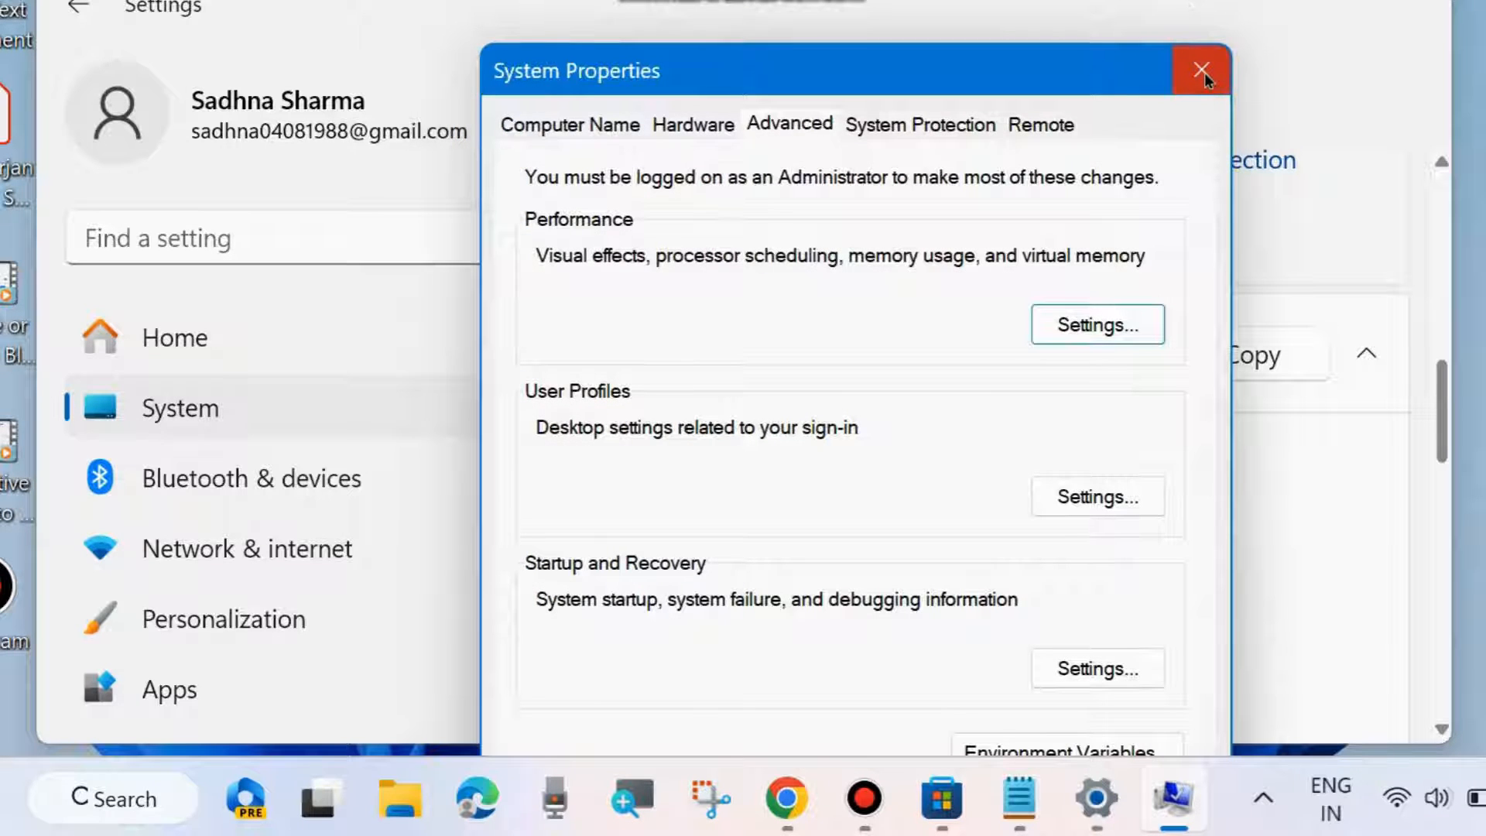
- Close the System Properties window and the Settings app
click(1203, 70)
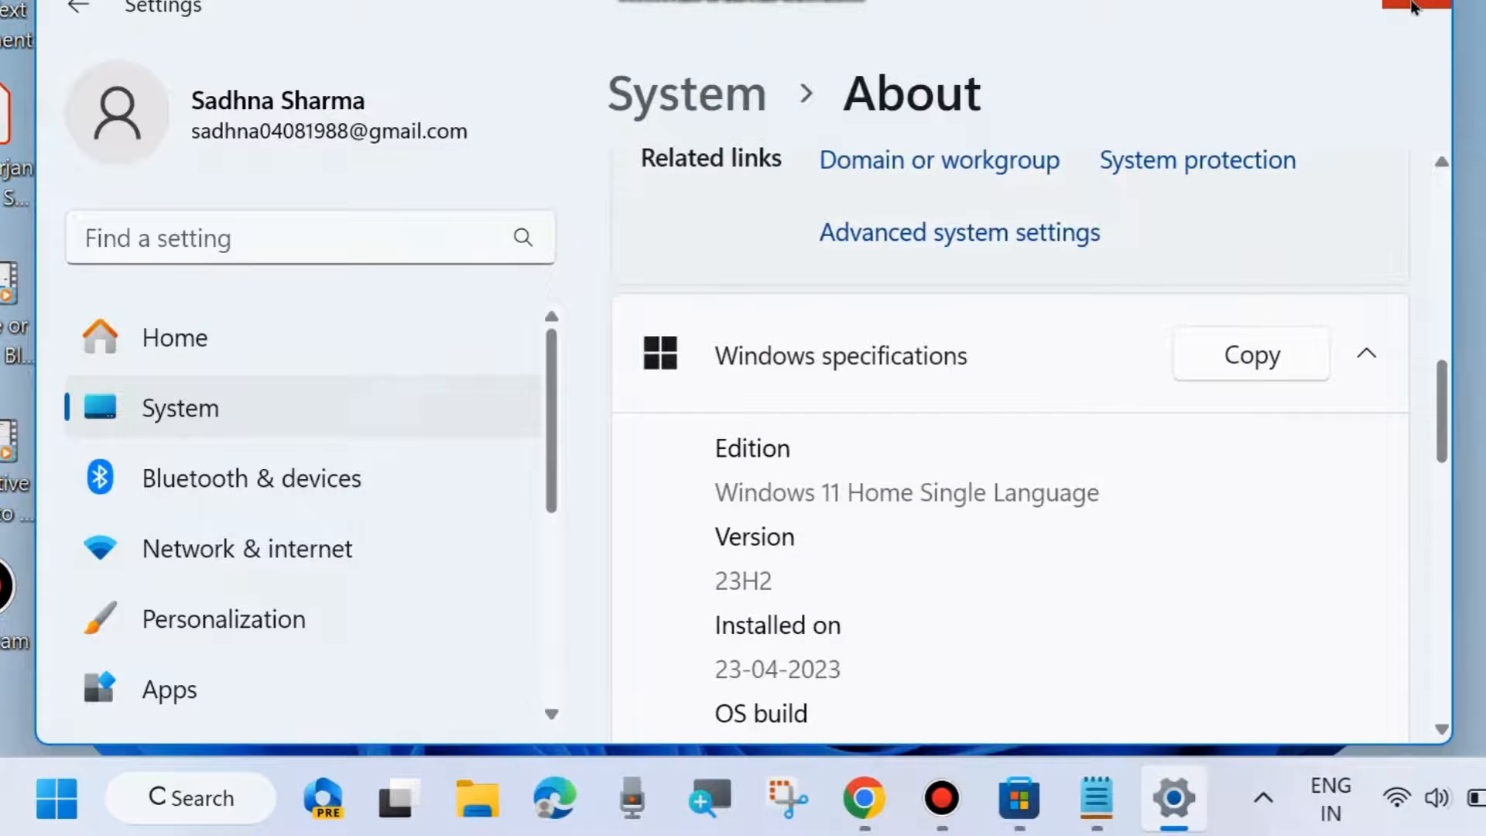
click(1412, 8)
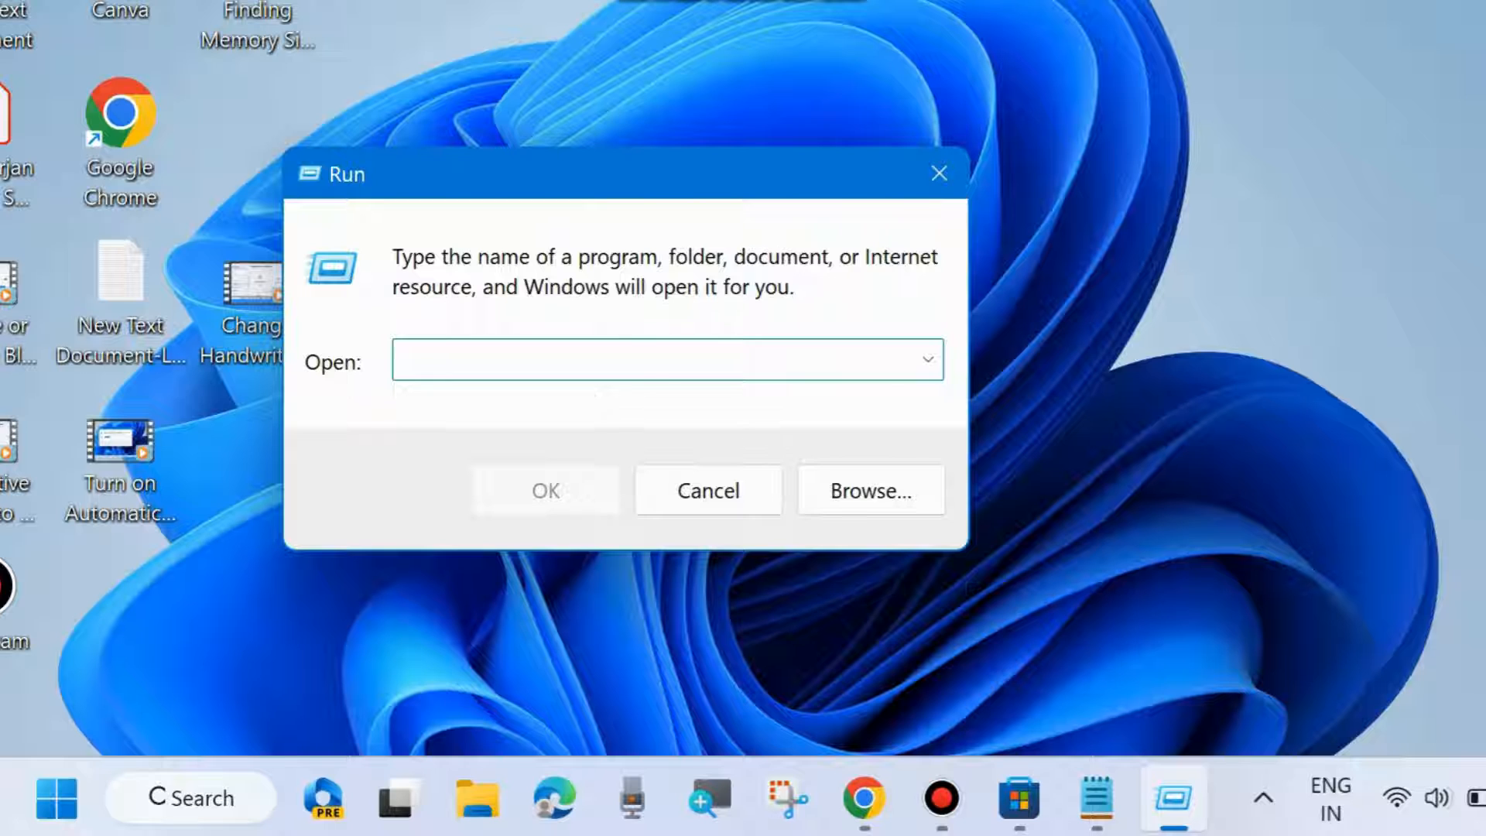
- Run gpedit.msc to launch the Local Group Policy Editor
text(gp)
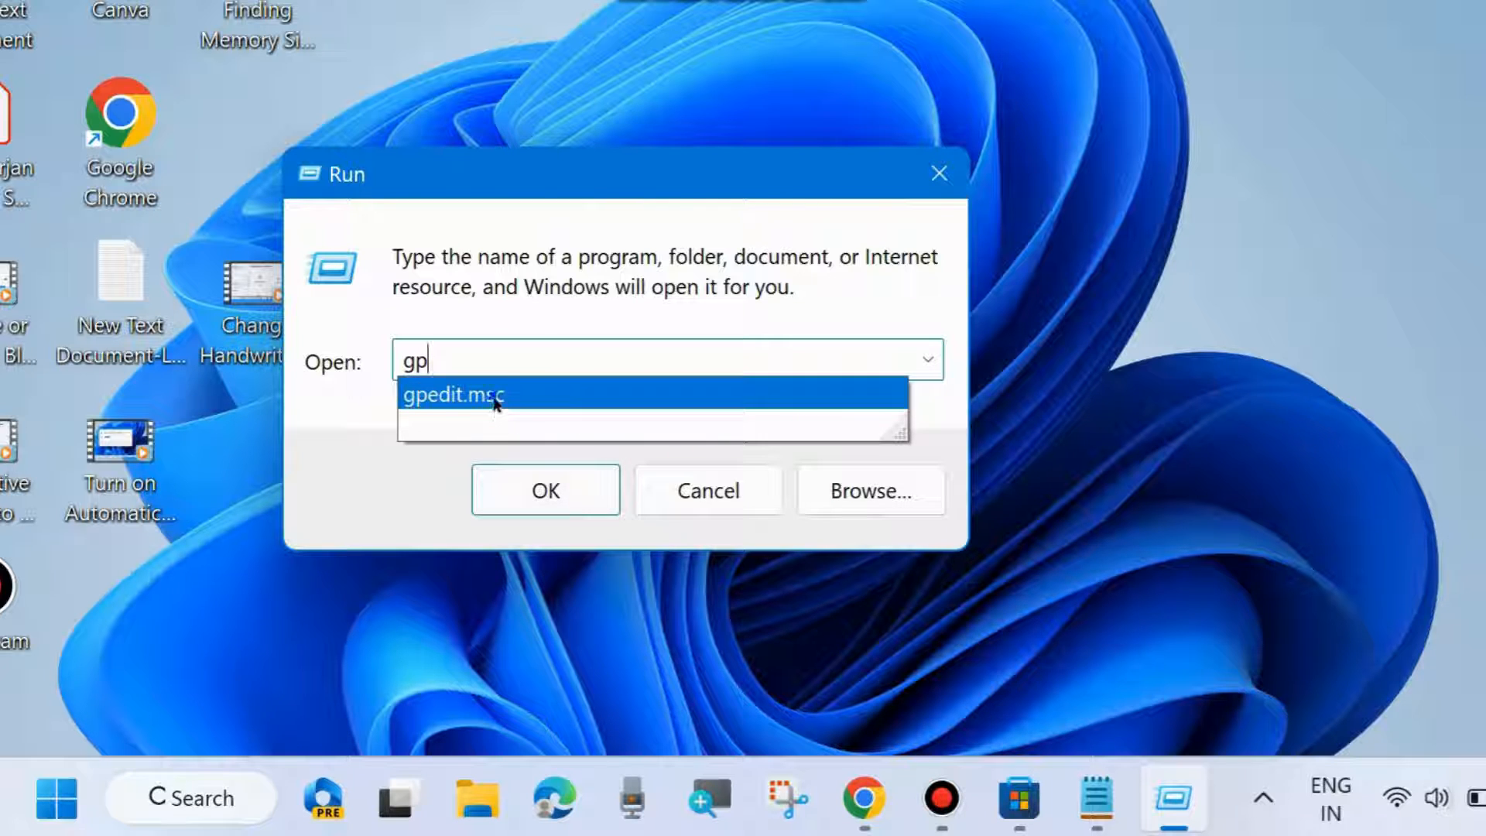
click(455, 395)
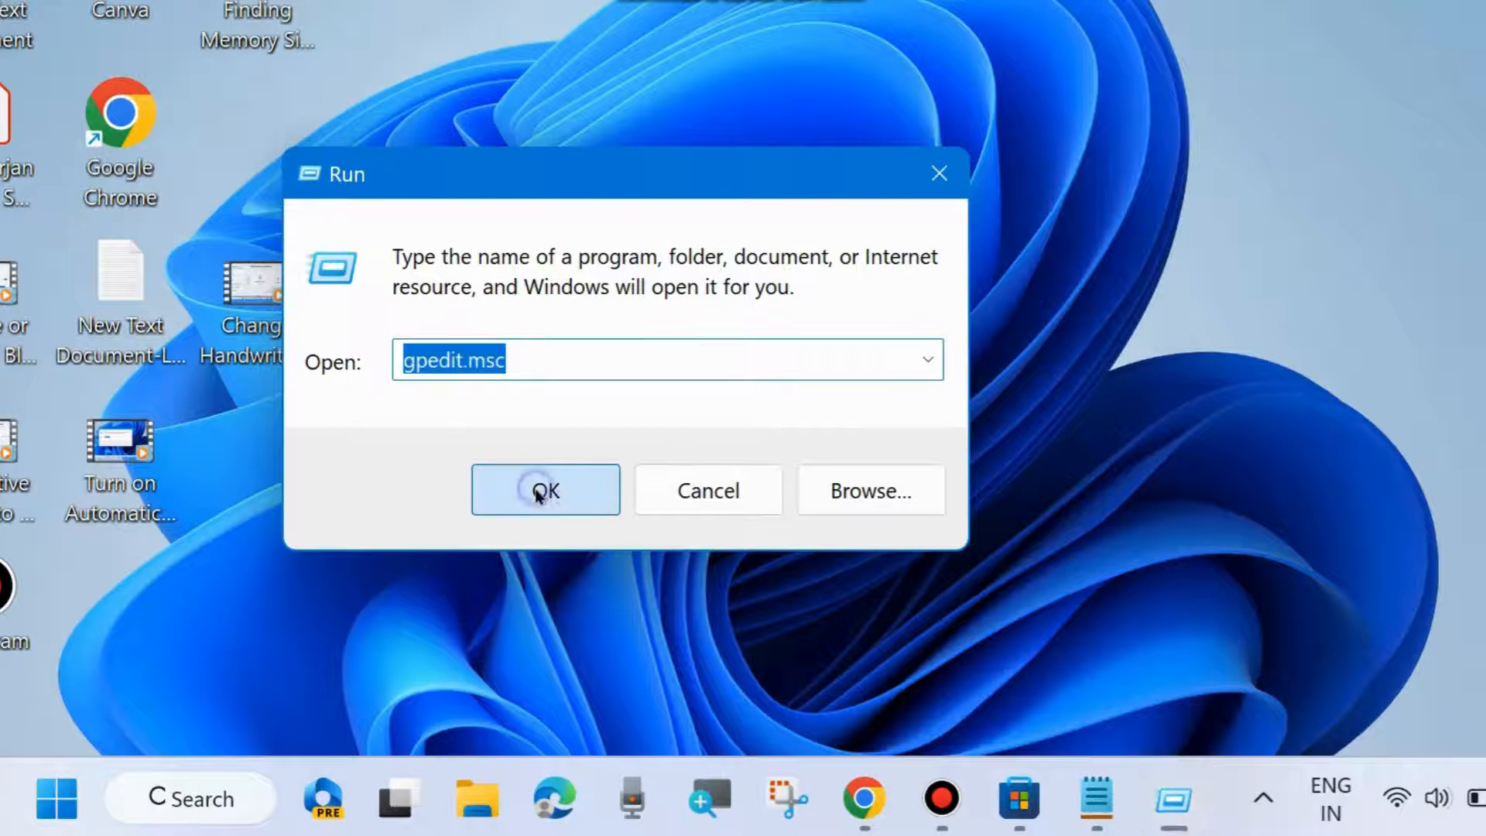
click(545, 491)
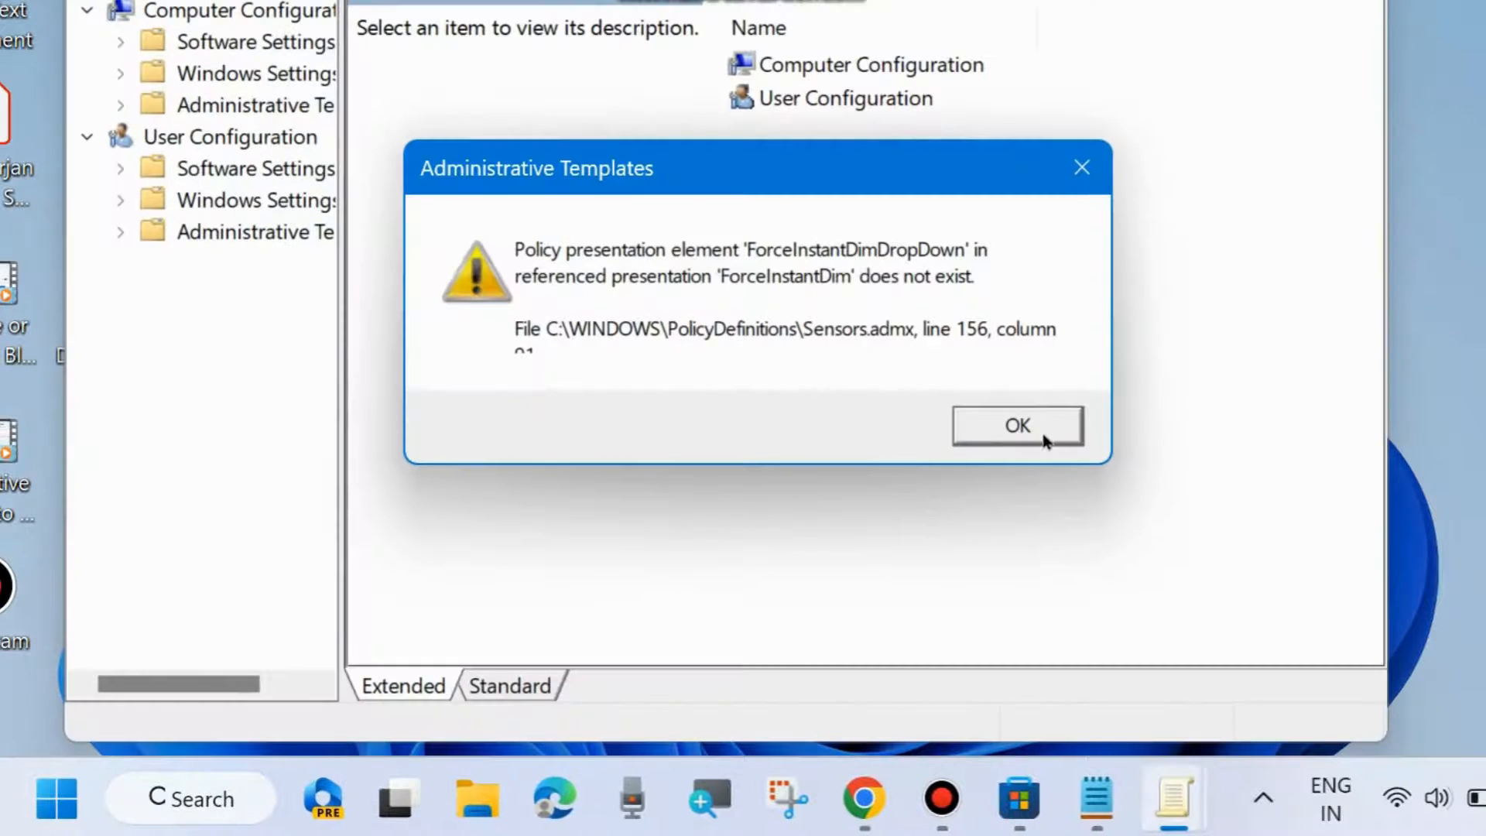
- Dismiss the warning and reach the 'Turn off taskbar thumbnails' policy under User Administrative Templates > Start Menu and Taskbar
click(1017, 424)
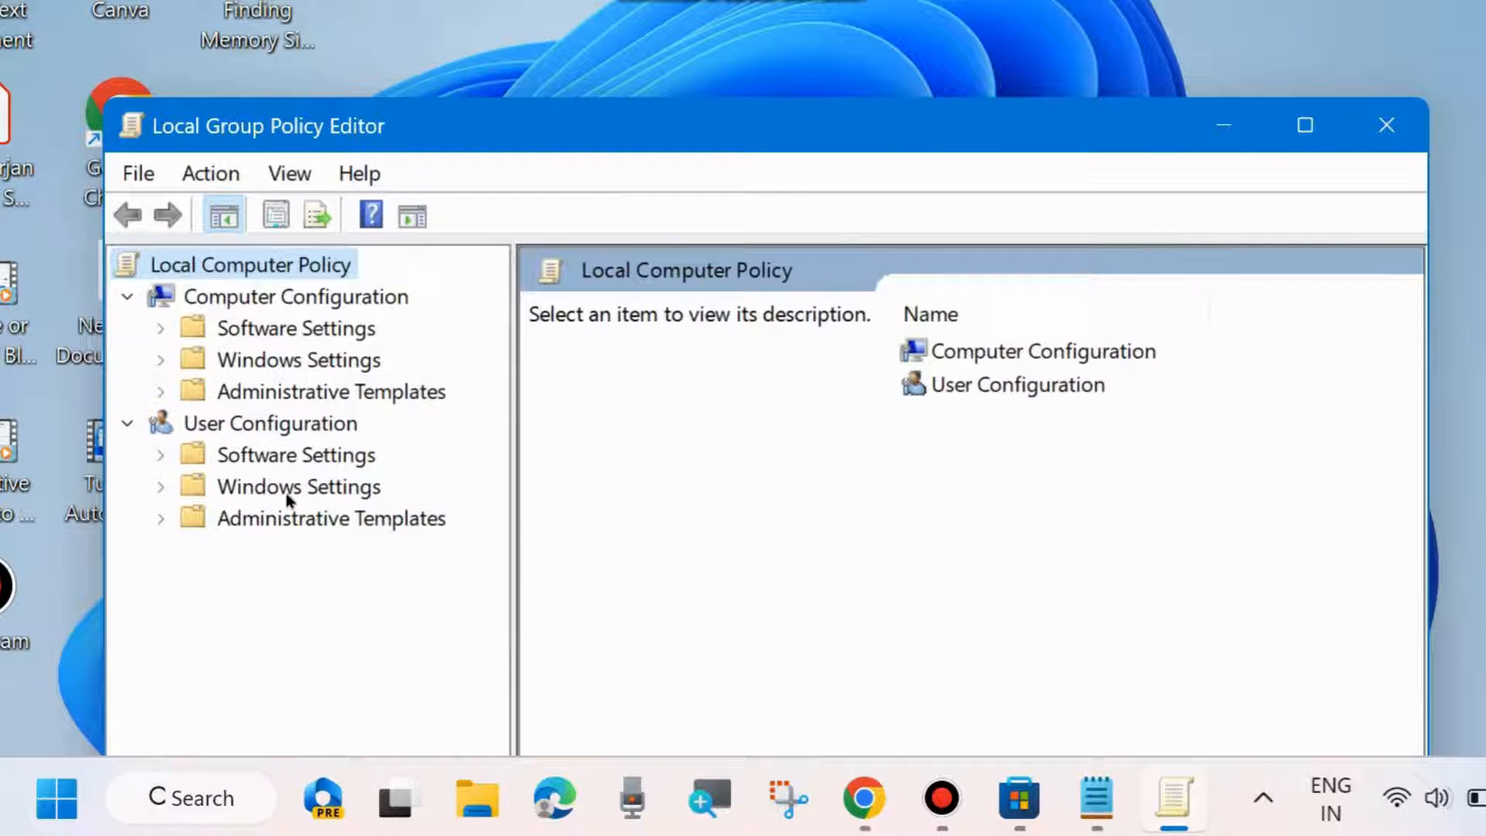
mouse_move(159, 522)
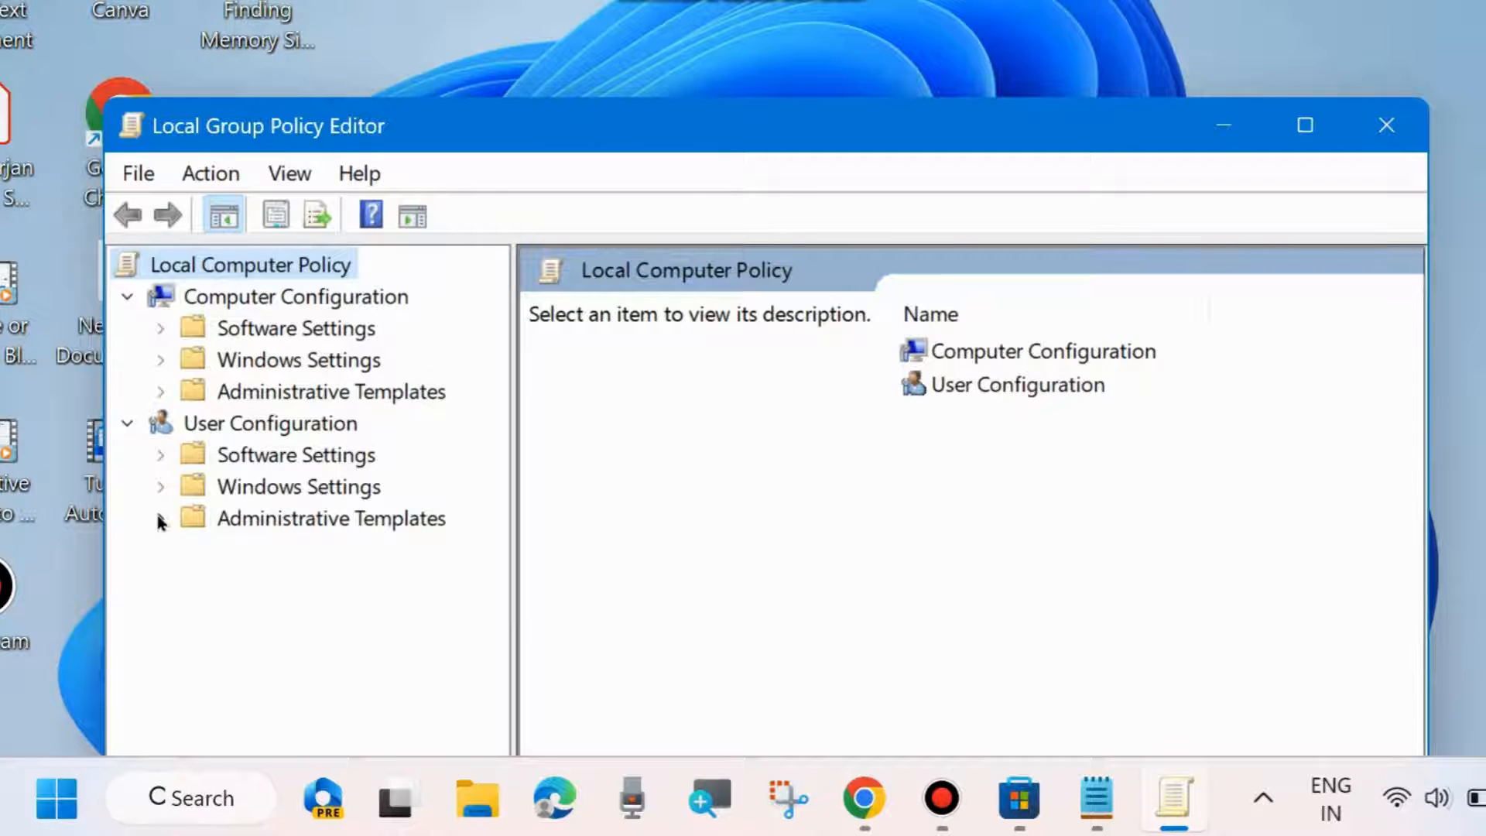
click(161, 519)
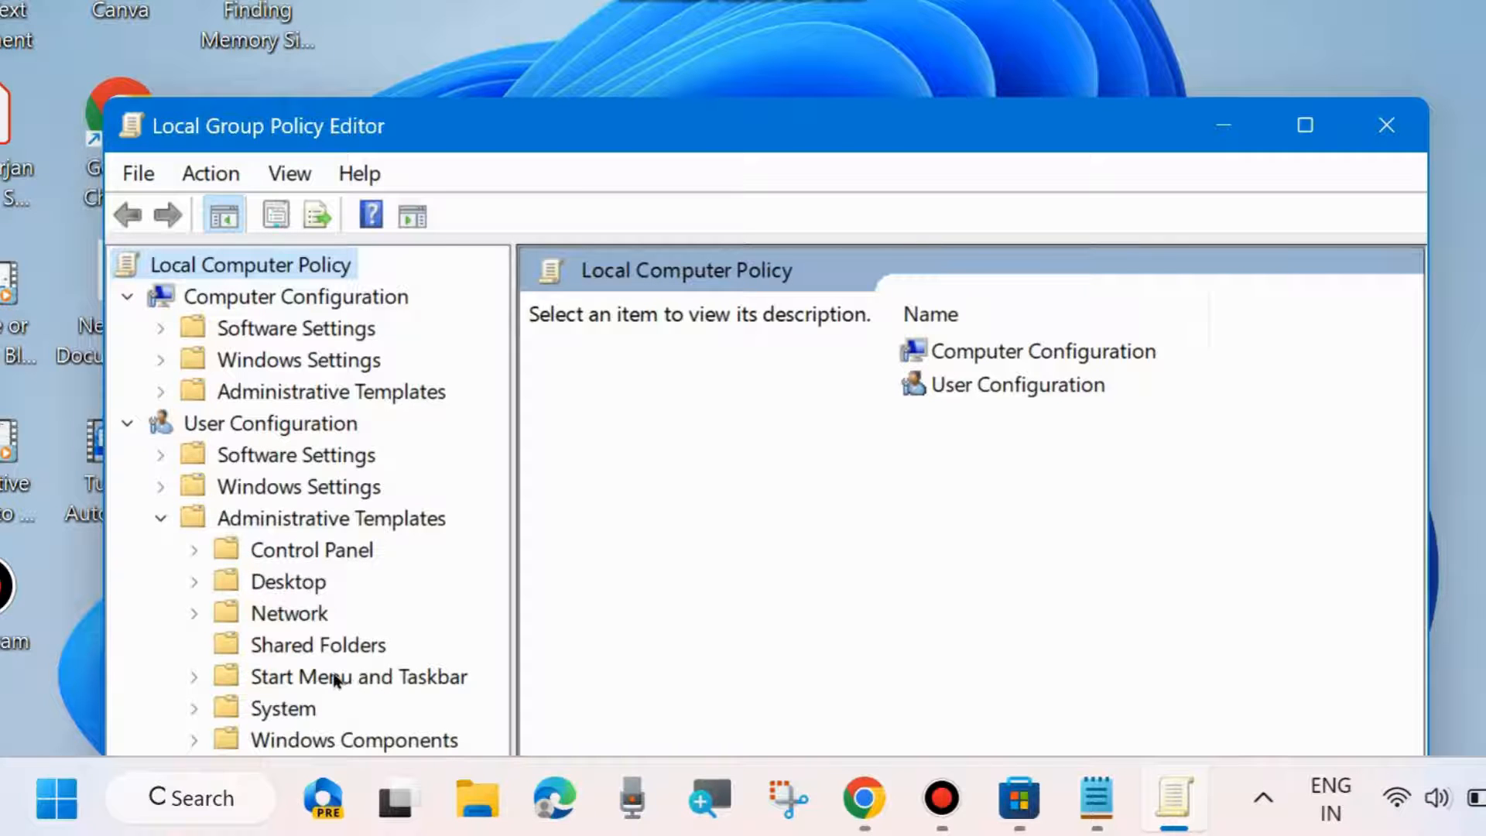
click(362, 677)
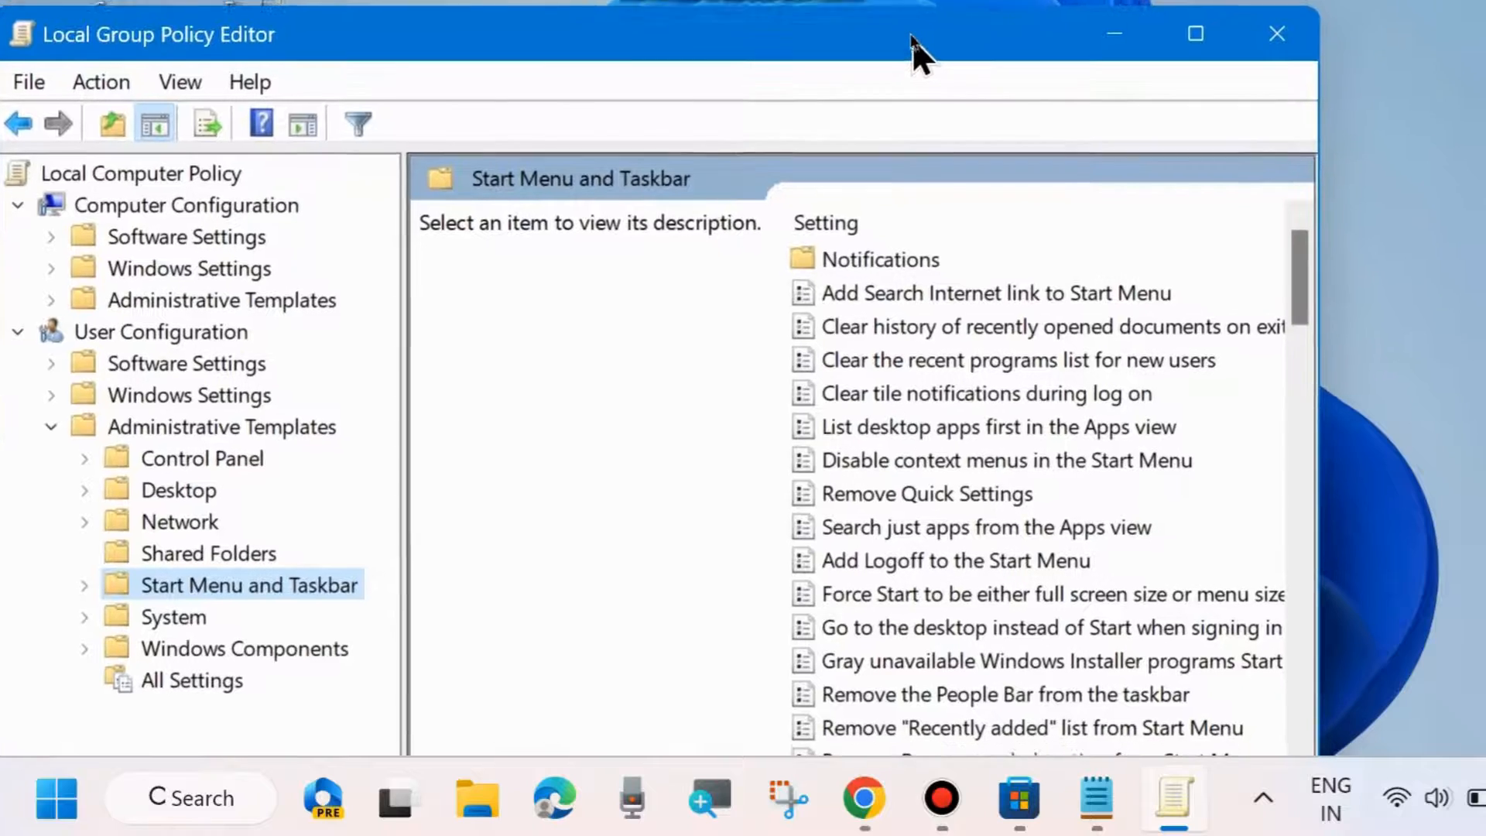
scroll(down, 3)
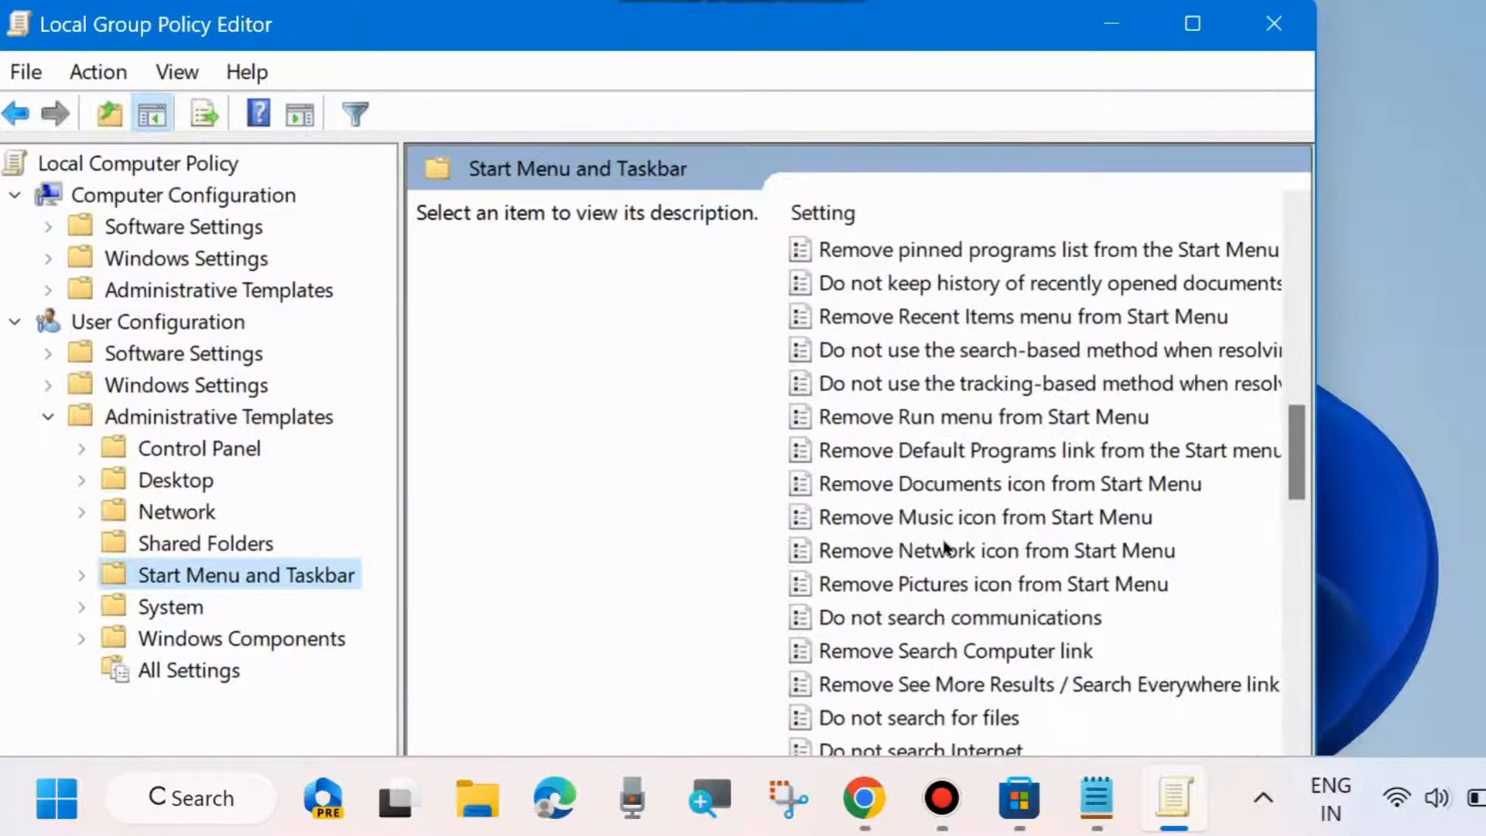
scroll(down, 3)
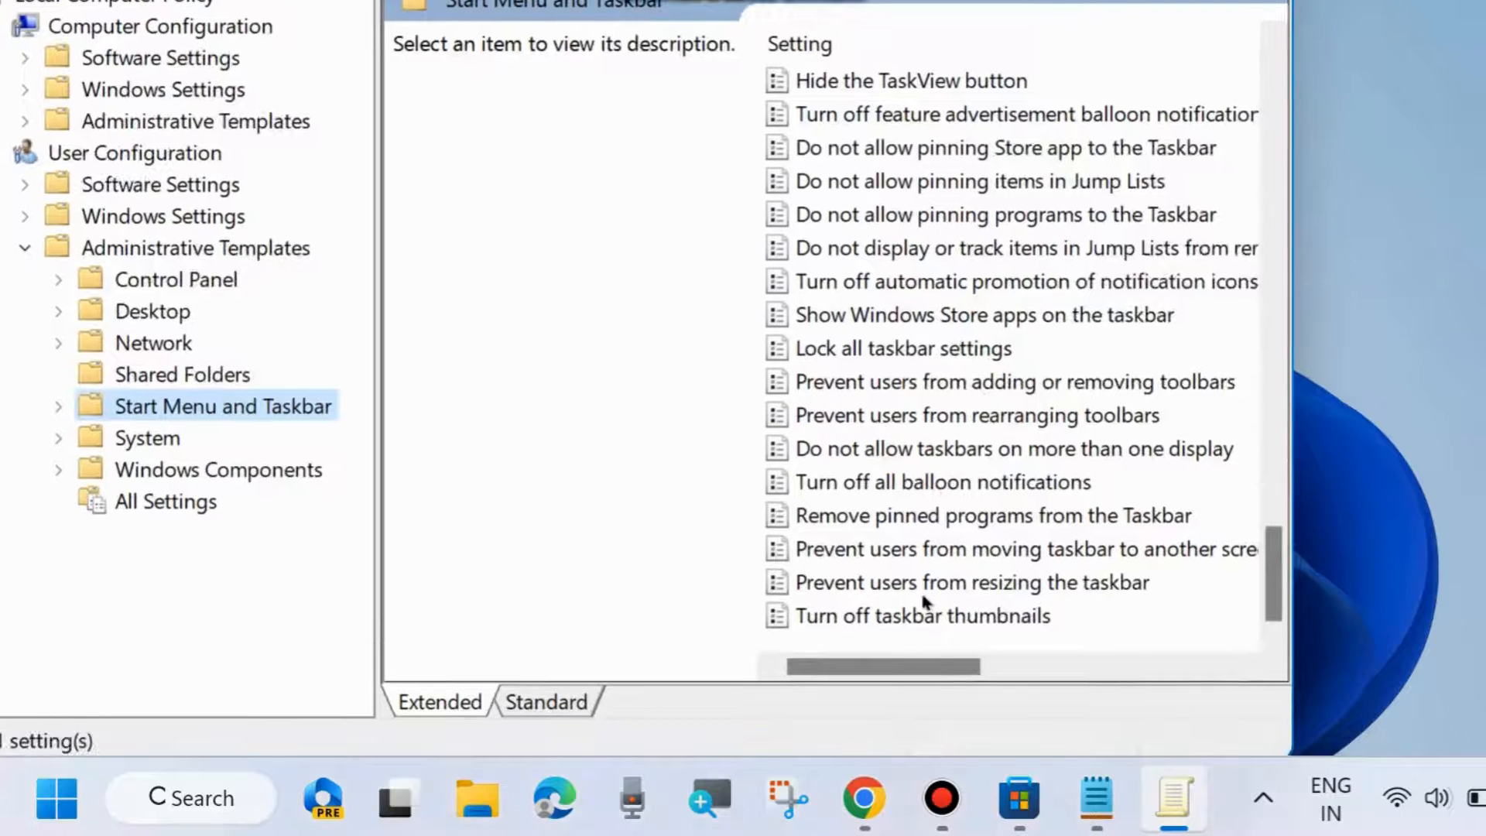
click(919, 614)
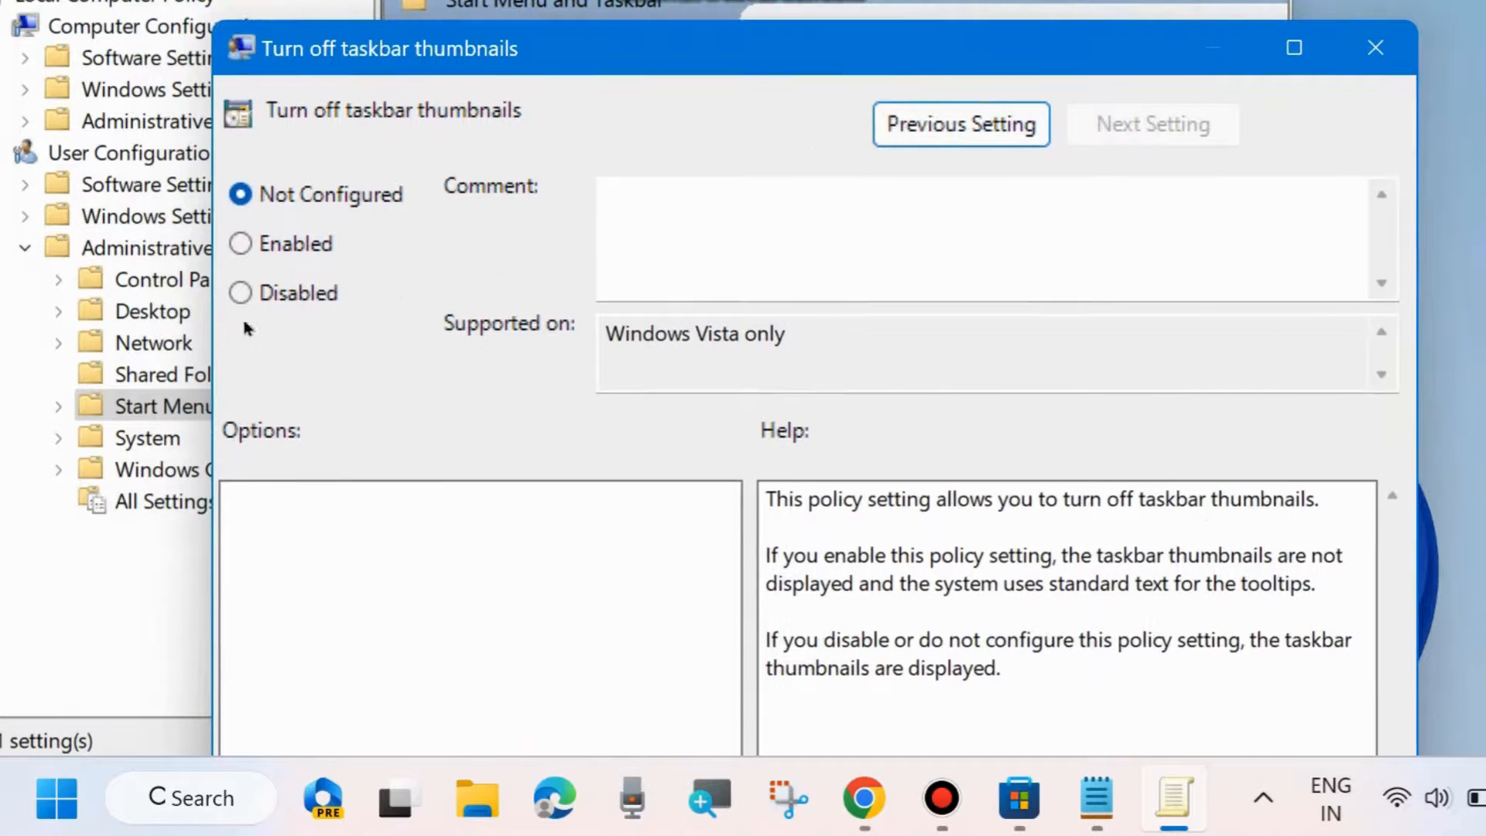
- Set the Turn off taskbar thumbnails policy to Enabled after briefly choosing Disabled
click(240, 293)
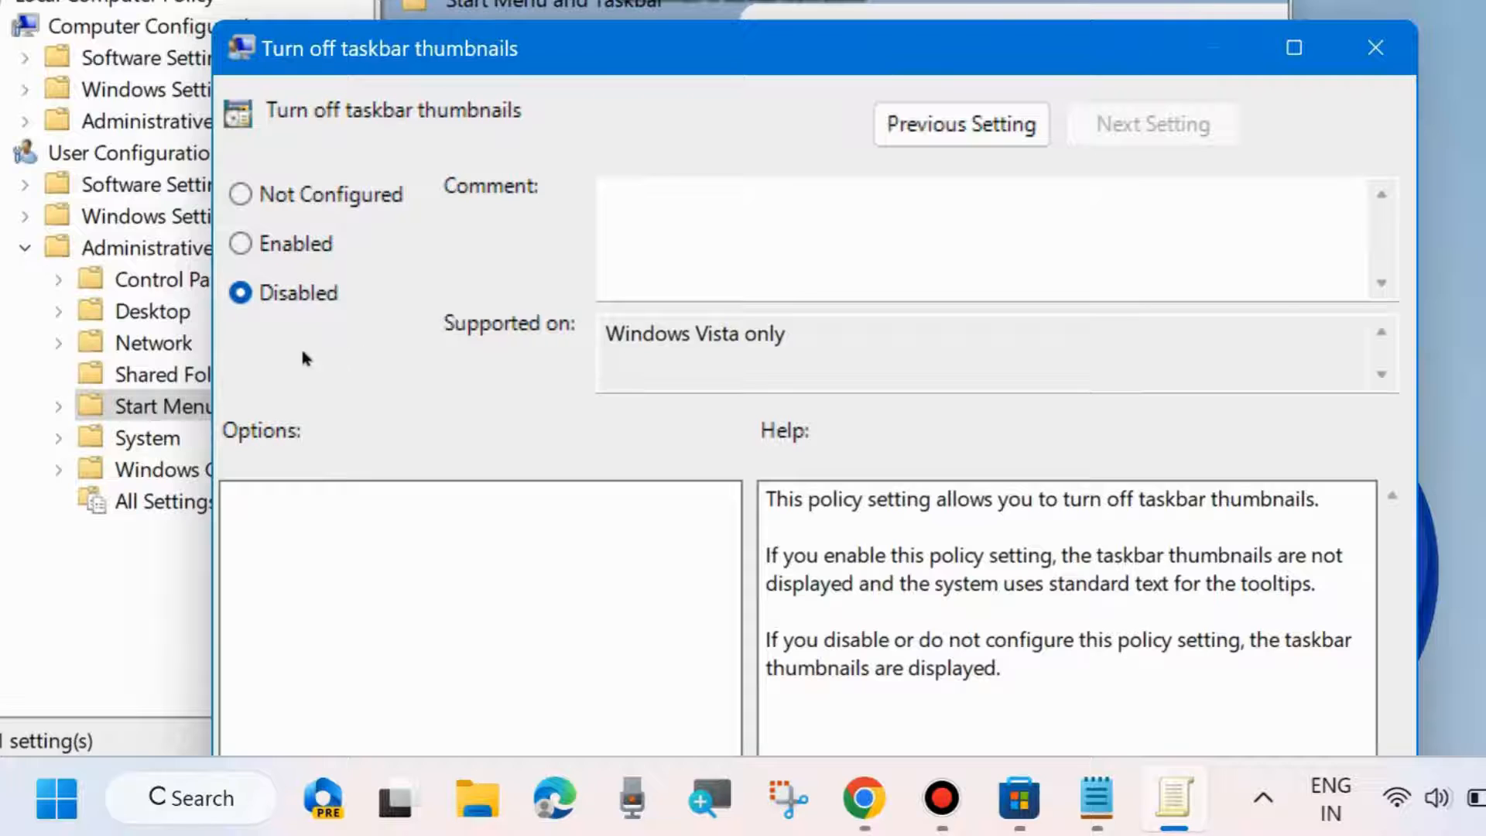
mouse_move(379, 382)
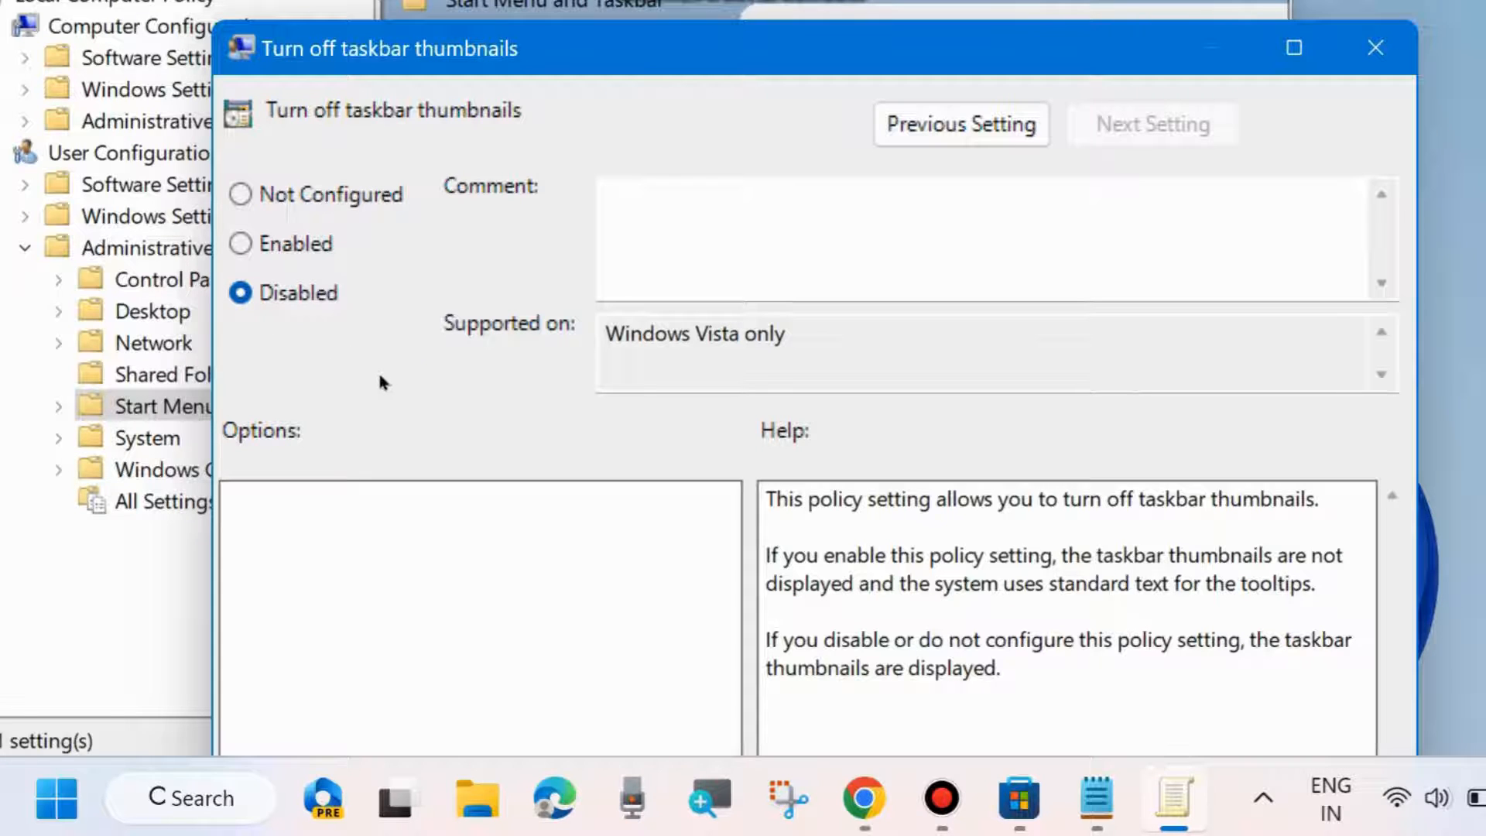
click(240, 244)
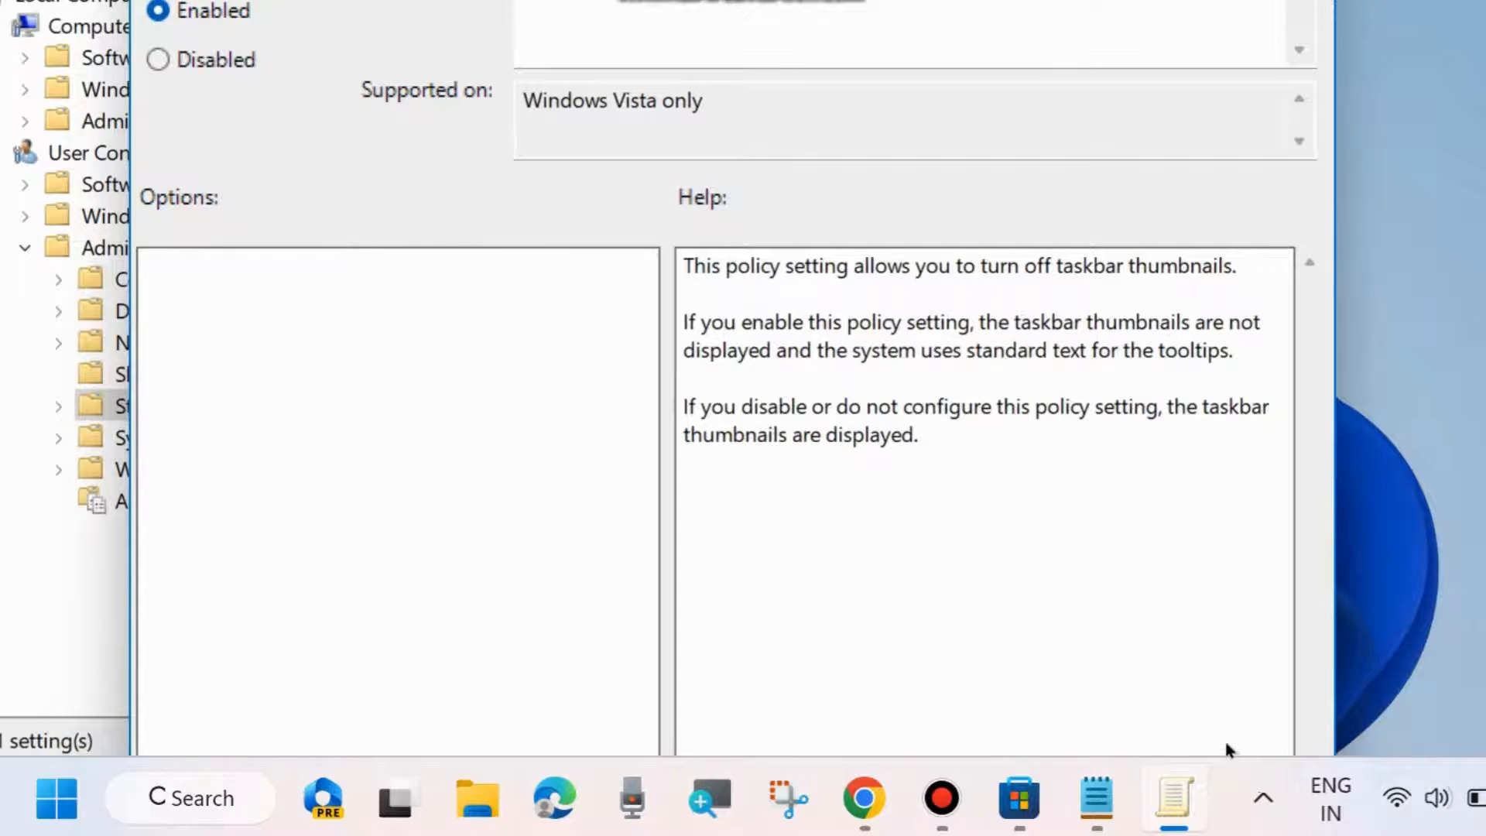
mouse_move(770, 446)
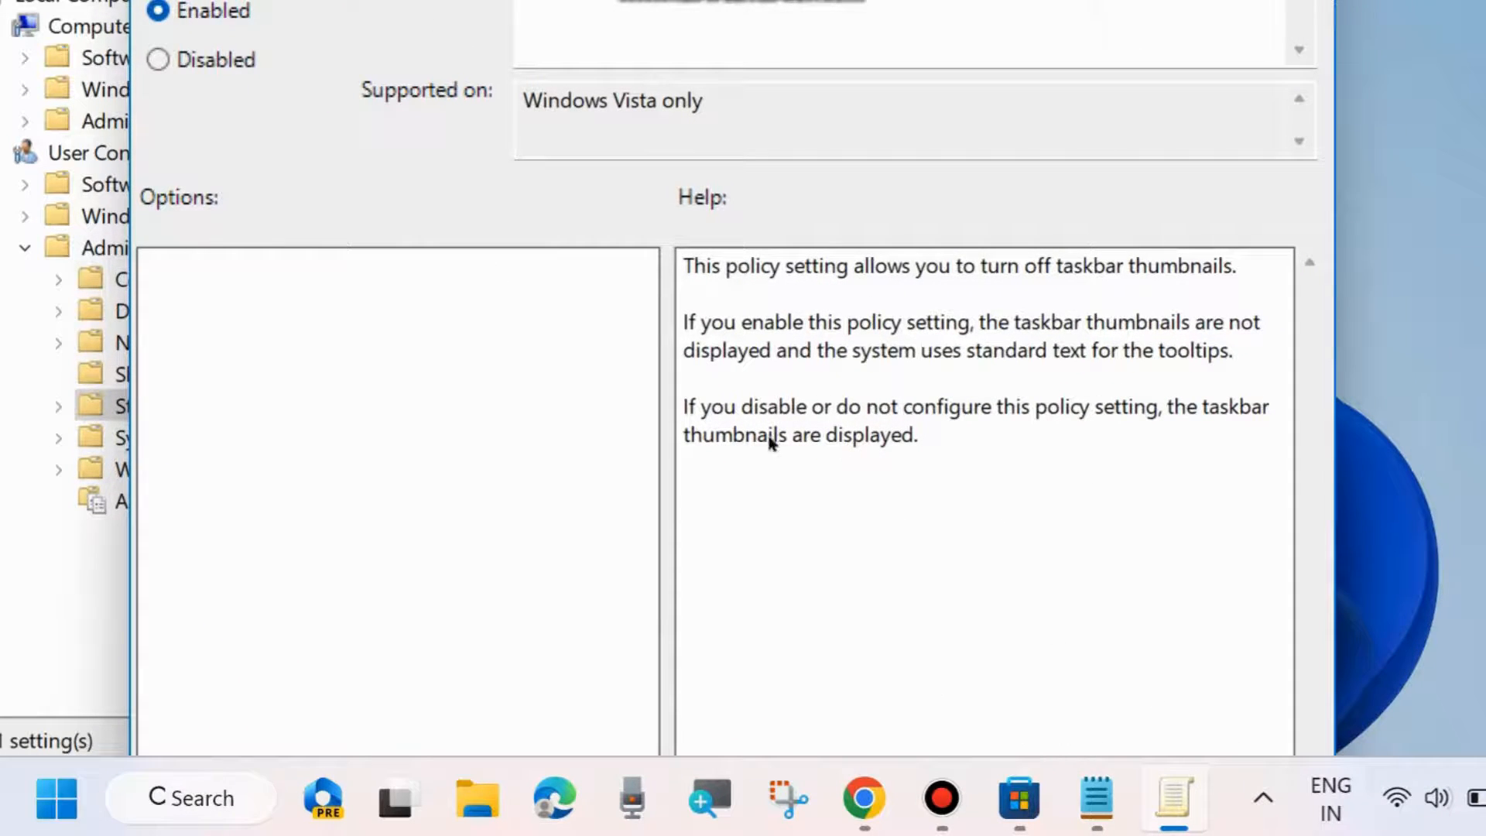